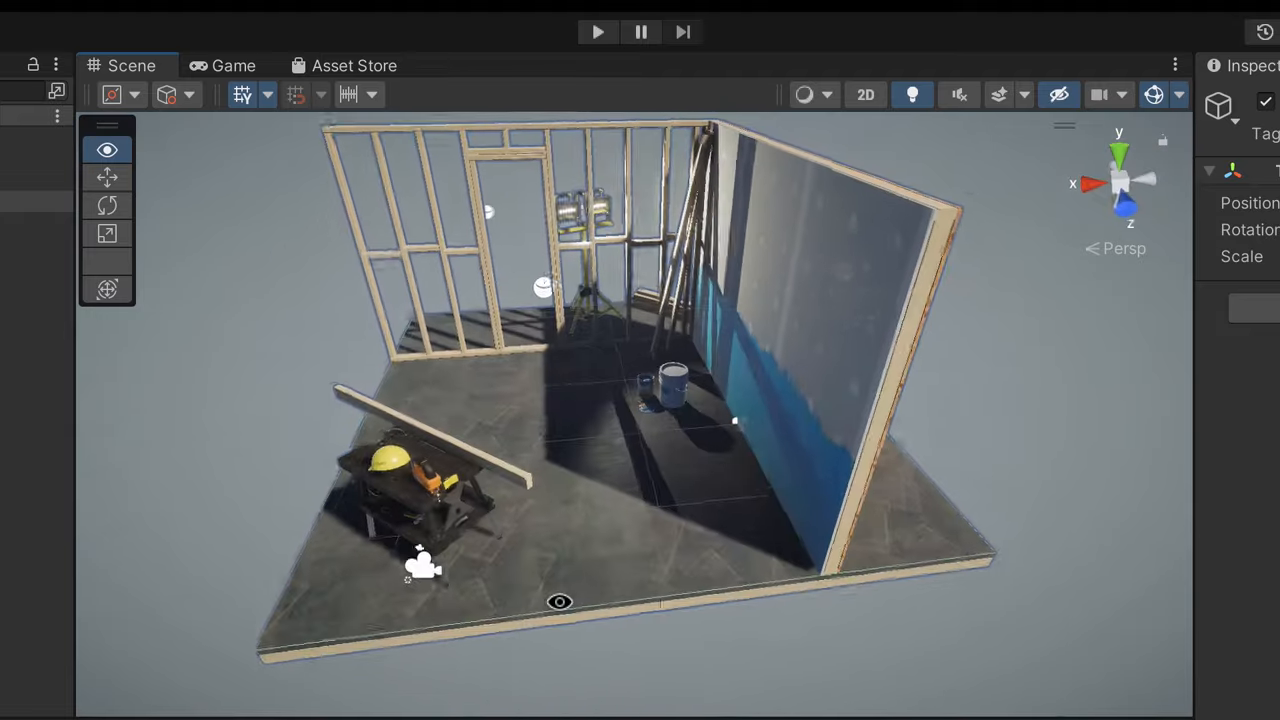
Create the 3D Sample Scenes (URP) project so it opens on the Terminal scene with the tutorials welcome
{"action": "left_click", "coordinate": [597, 31]}
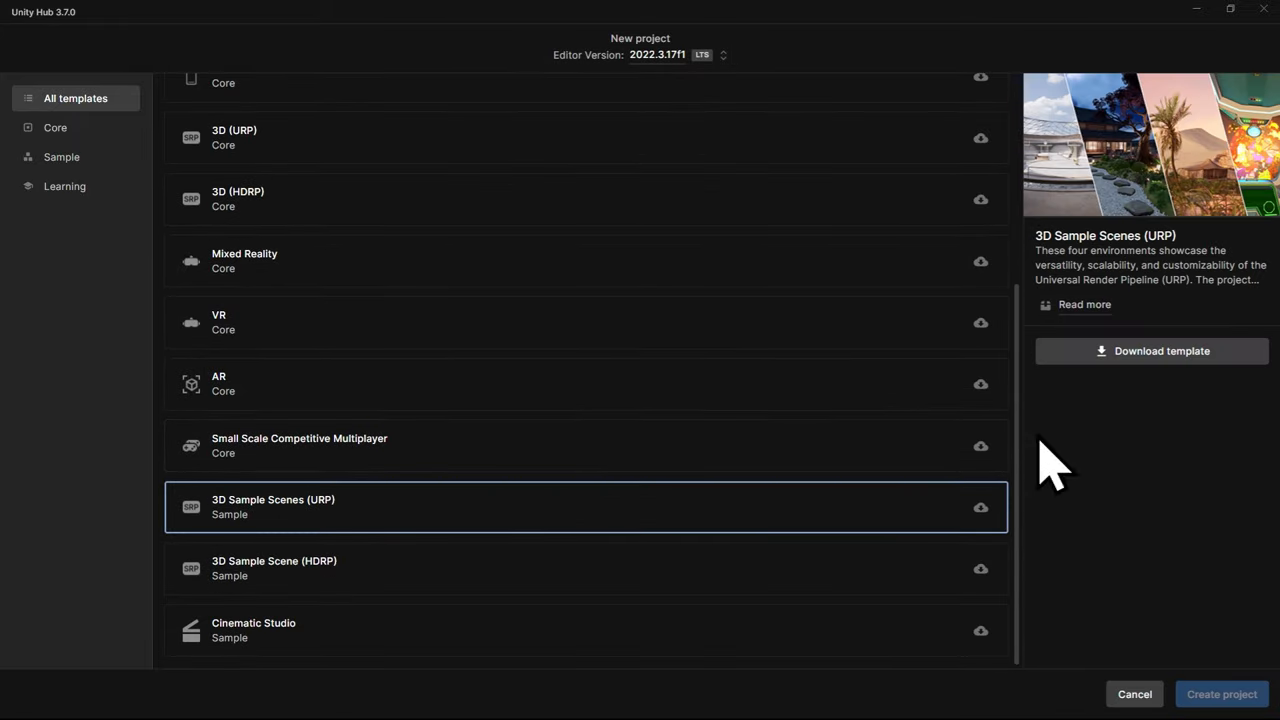
{"action": "left_click", "coordinate": [1221, 694]}
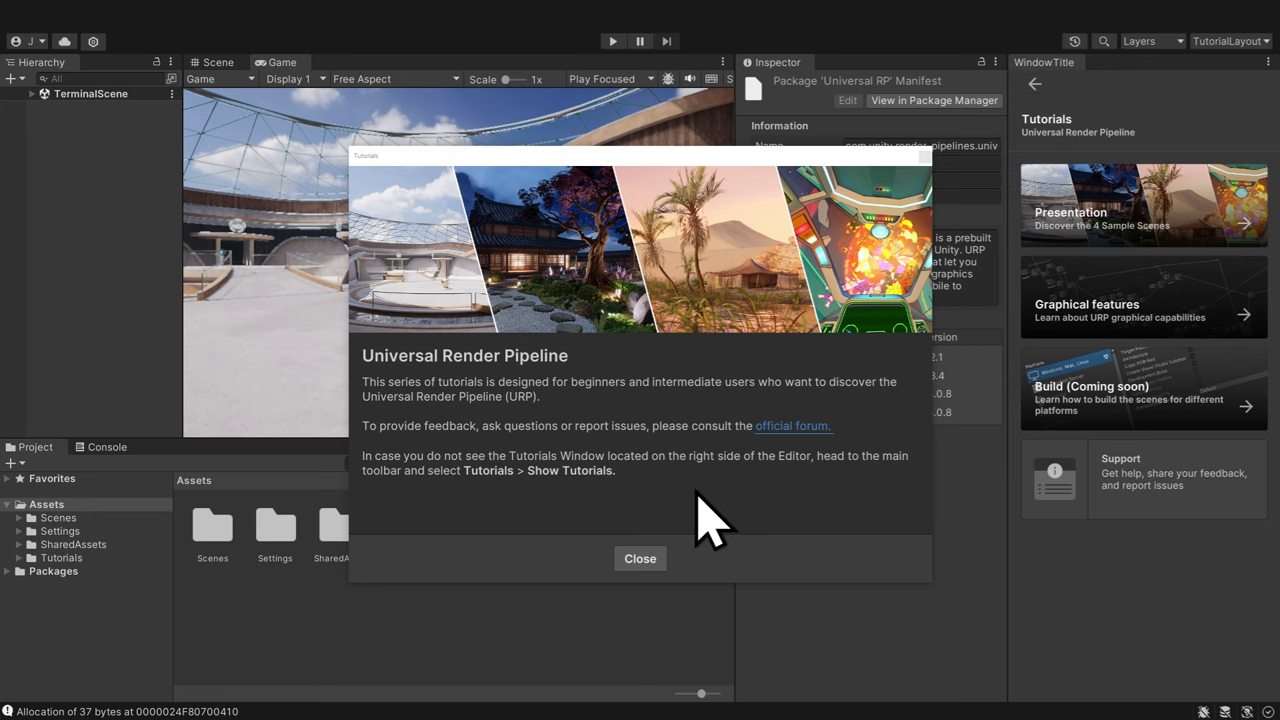
Close the URP tutorials welcome dialog, leaving the Terminal scene and Tutorials panel showing
{"action": "left_click", "coordinate": [639, 558]}
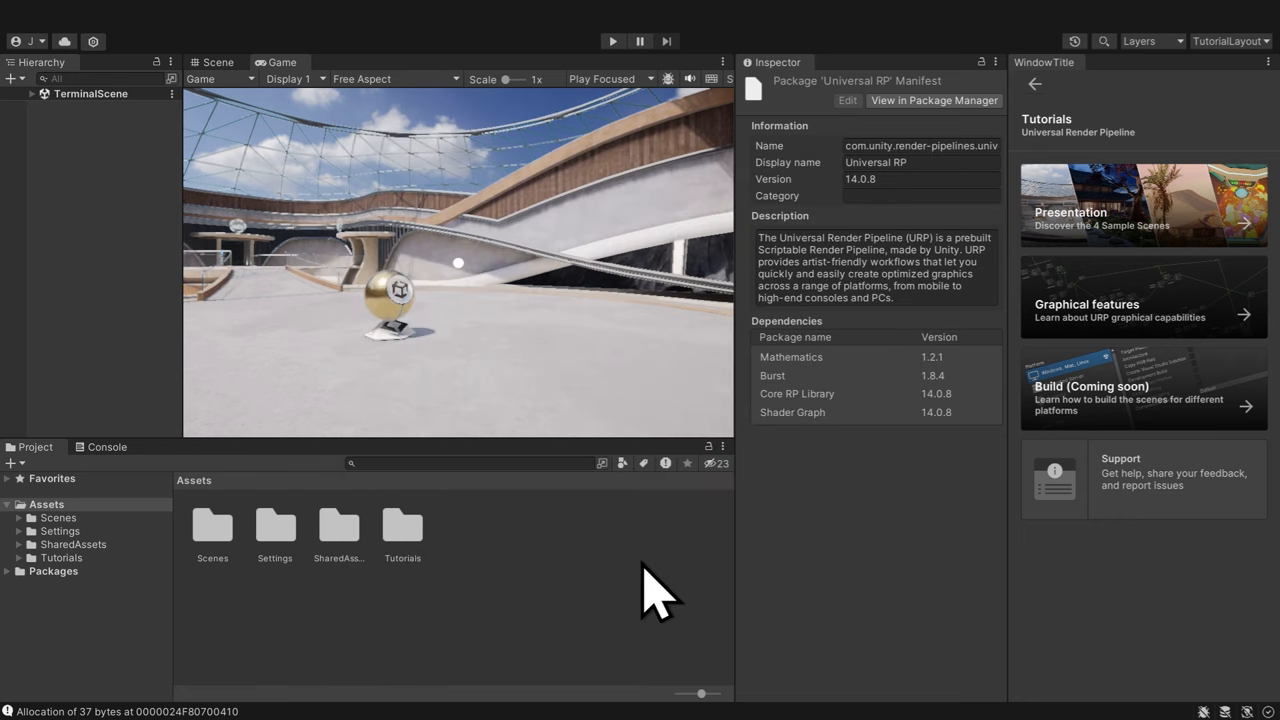
{"action": "mouse_move", "coordinate": [1120, 580]}
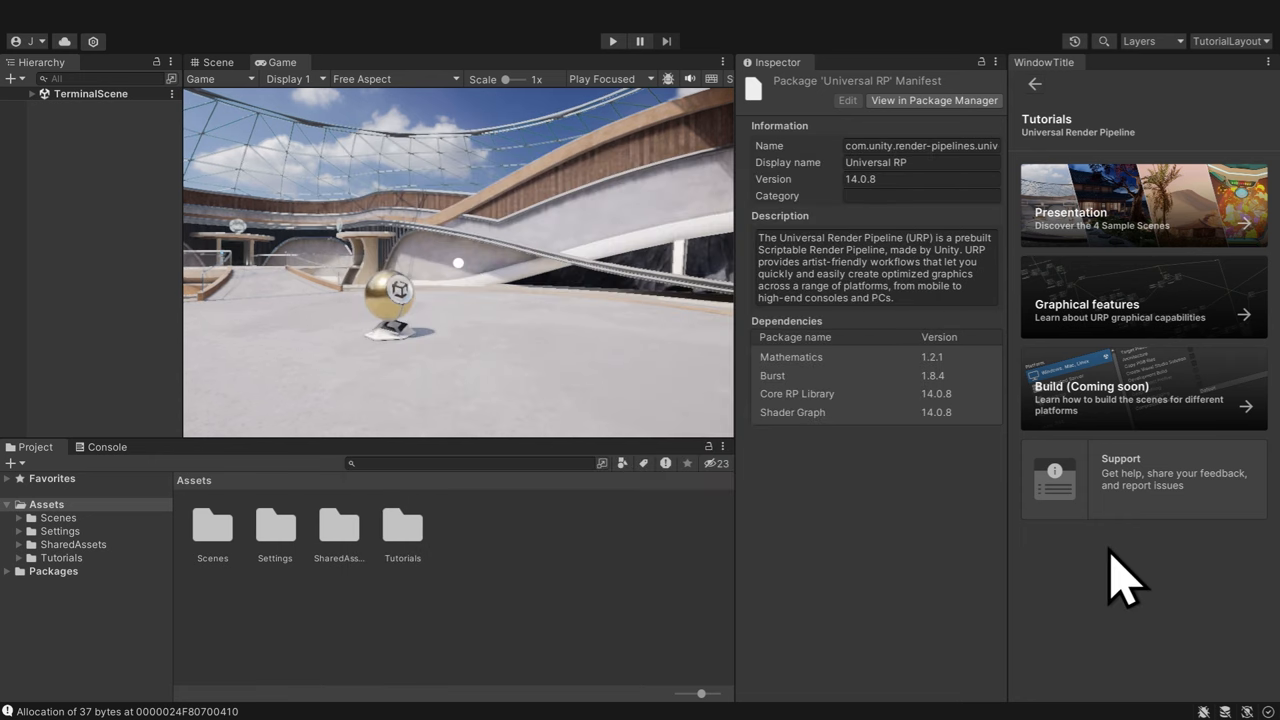
{"action": "mouse_move", "coordinate": [1130, 230]}
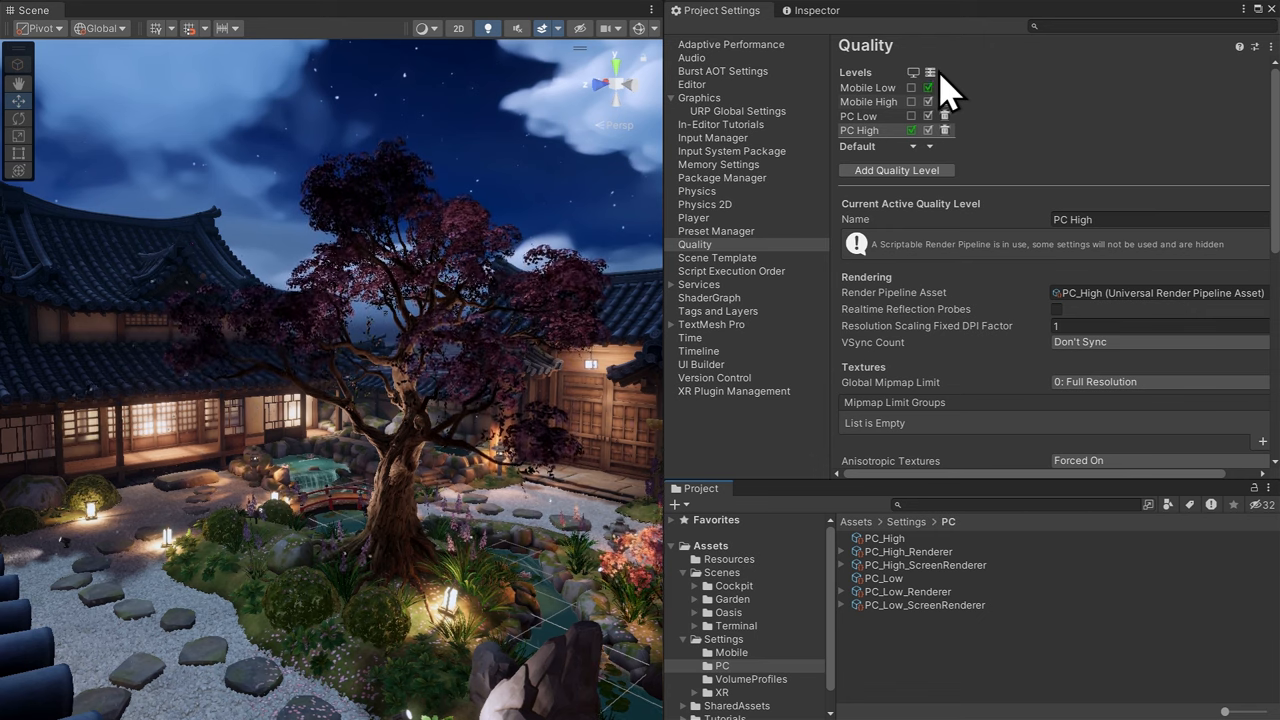
{"action": "mouse_move", "coordinate": [810, 65]}
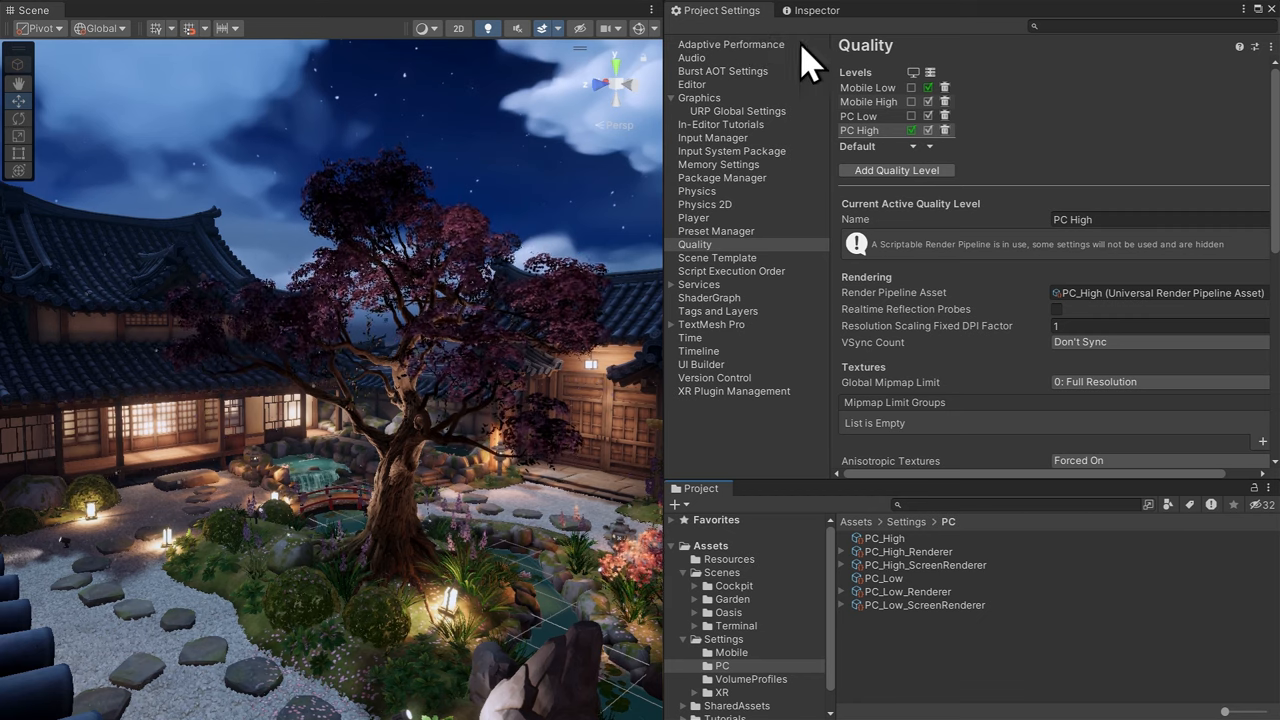
Show the PC_High render pipeline asset's settings from the Quality project settings
{"action": "left_click", "coordinate": [1155, 292]}
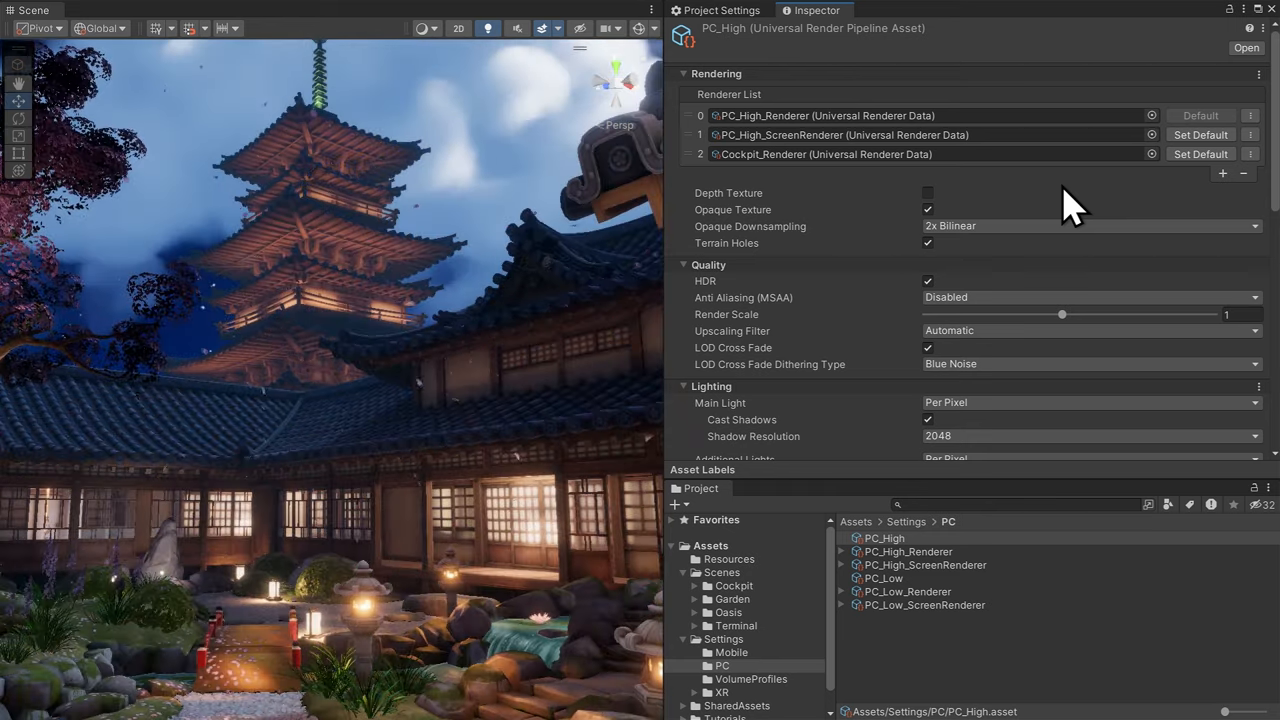
{"action": "mouse_move", "coordinate": [1030, 130]}
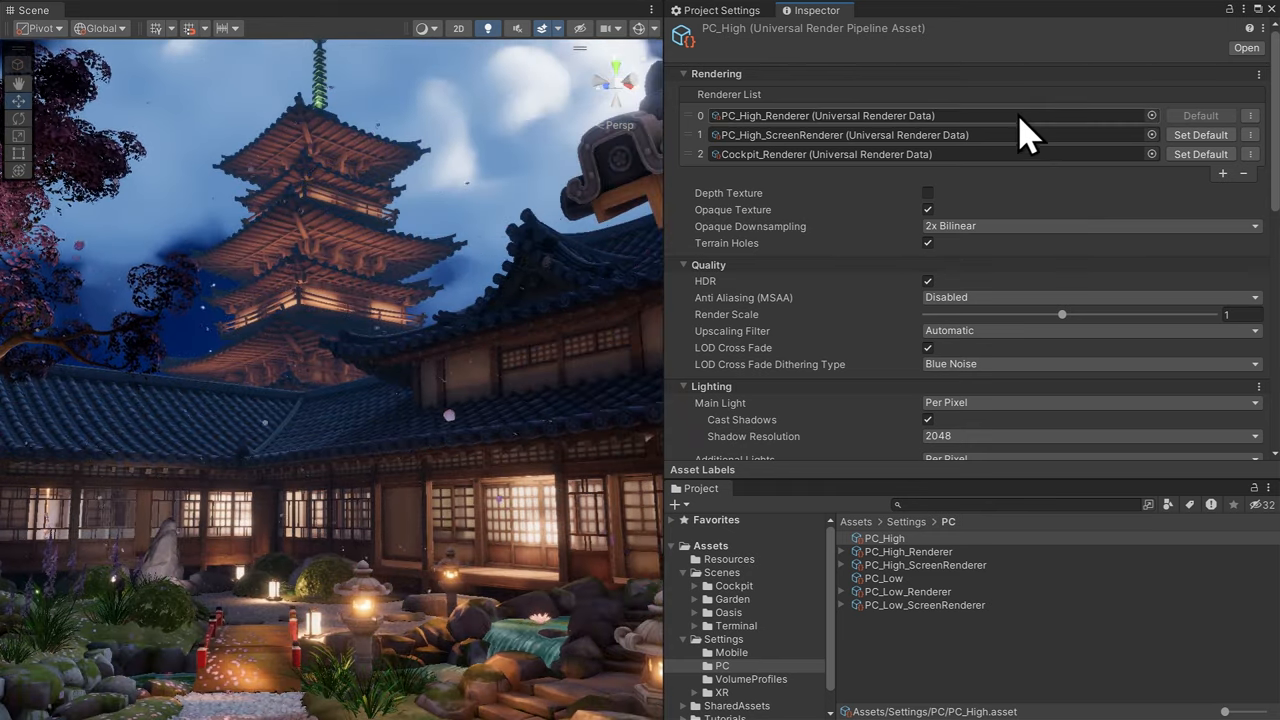
Compare the PC_High_Renderer (Forward+) and PC_Low_Renderer (Deferred) settings, ending on PC_High's renderer features
{"action": "left_click", "coordinate": [908, 551]}
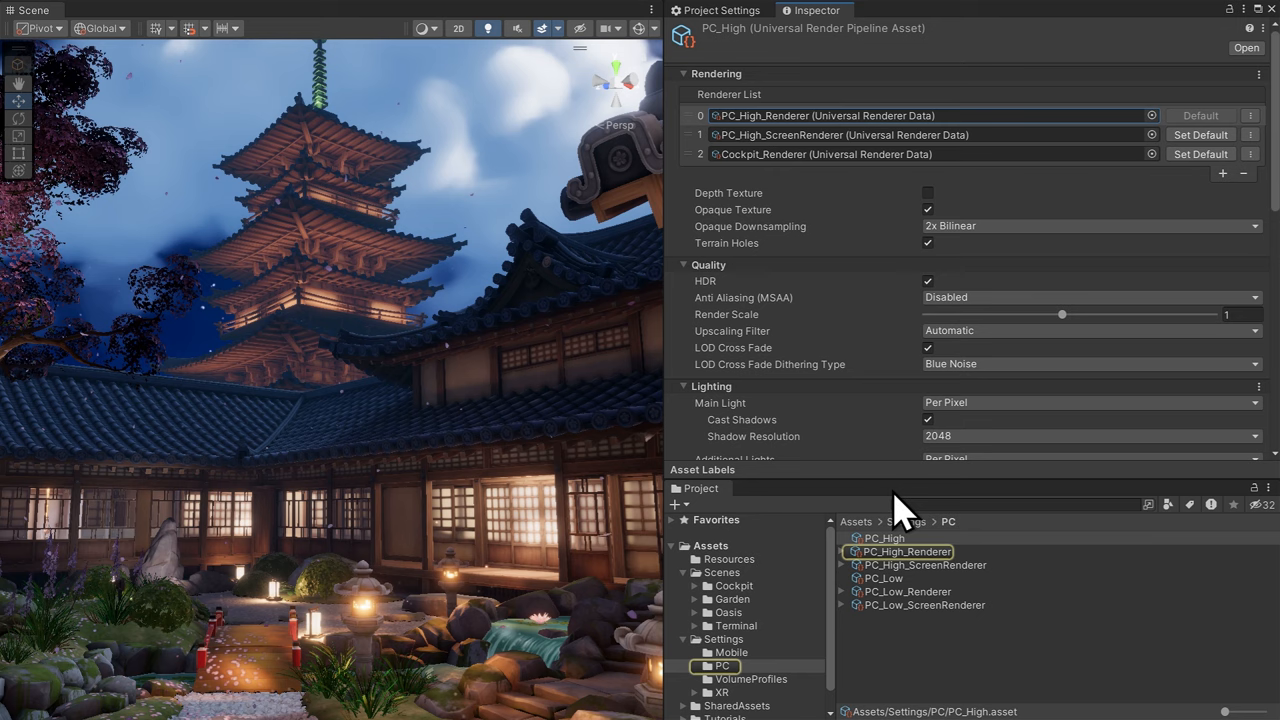
{"action": "left_click", "coordinate": [908, 551]}
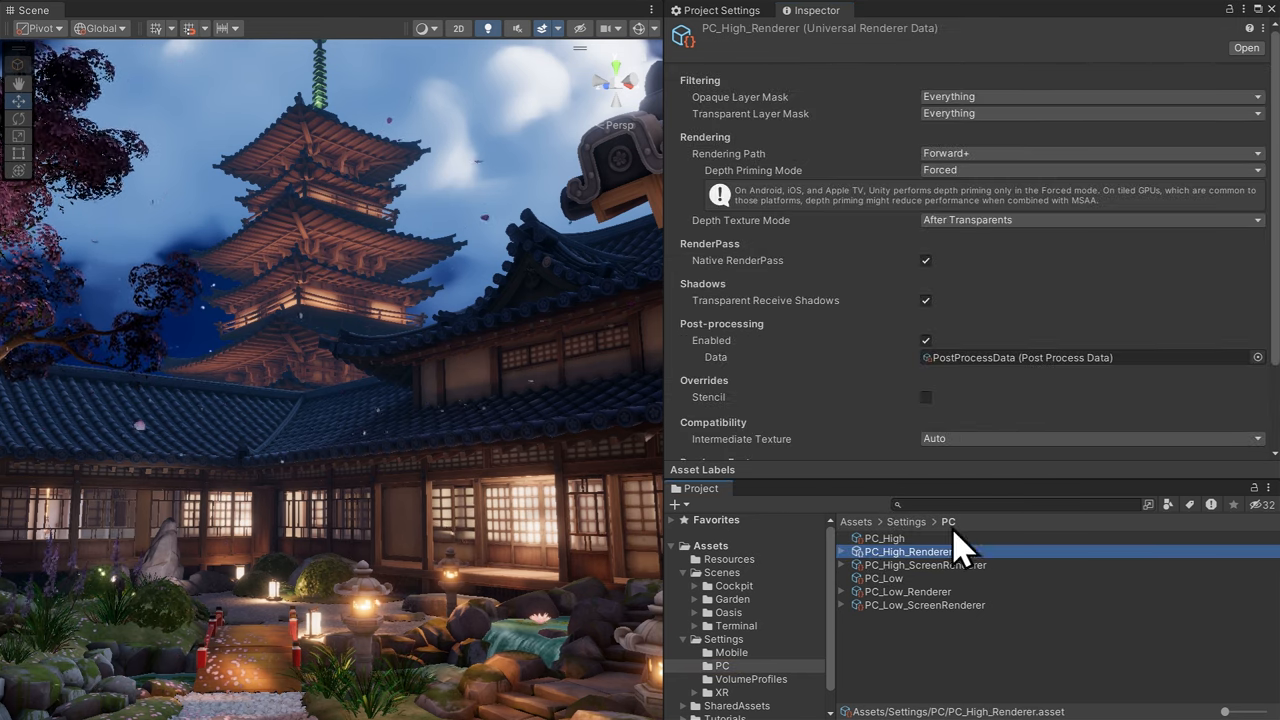
{"action": "mouse_move", "coordinate": [1040, 175]}
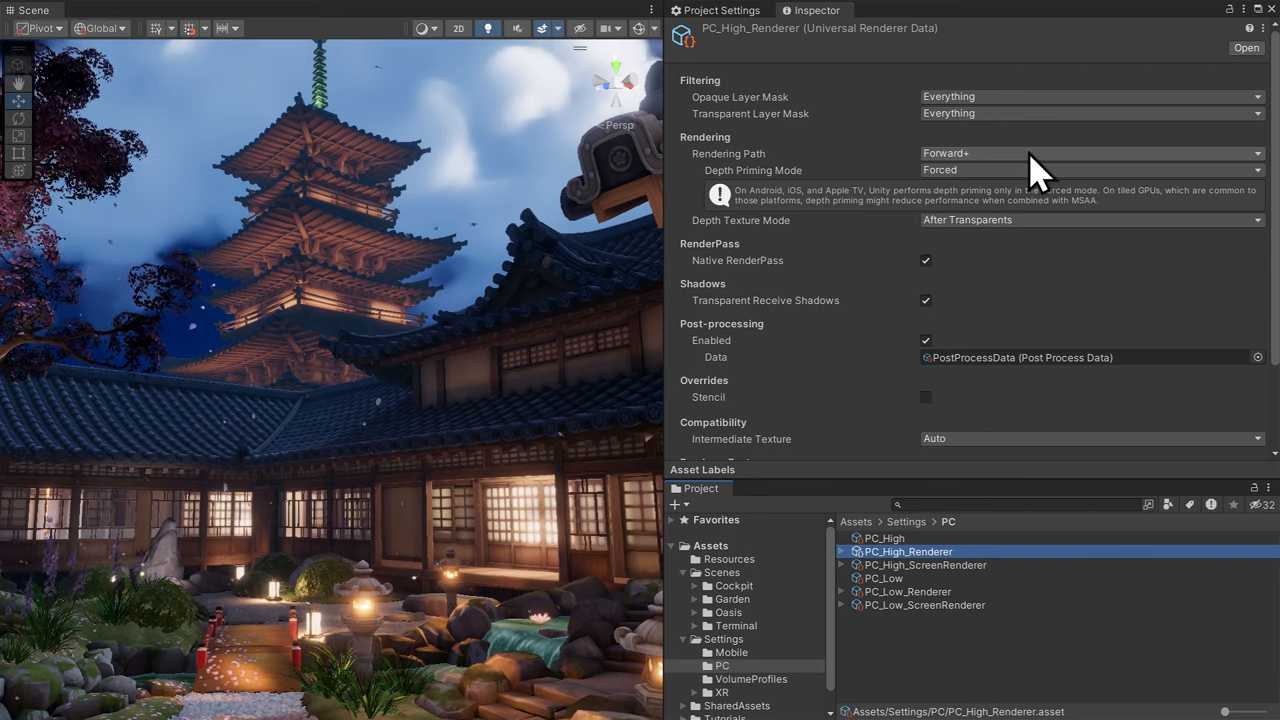
{"action": "left_click", "coordinate": [99, 27]}
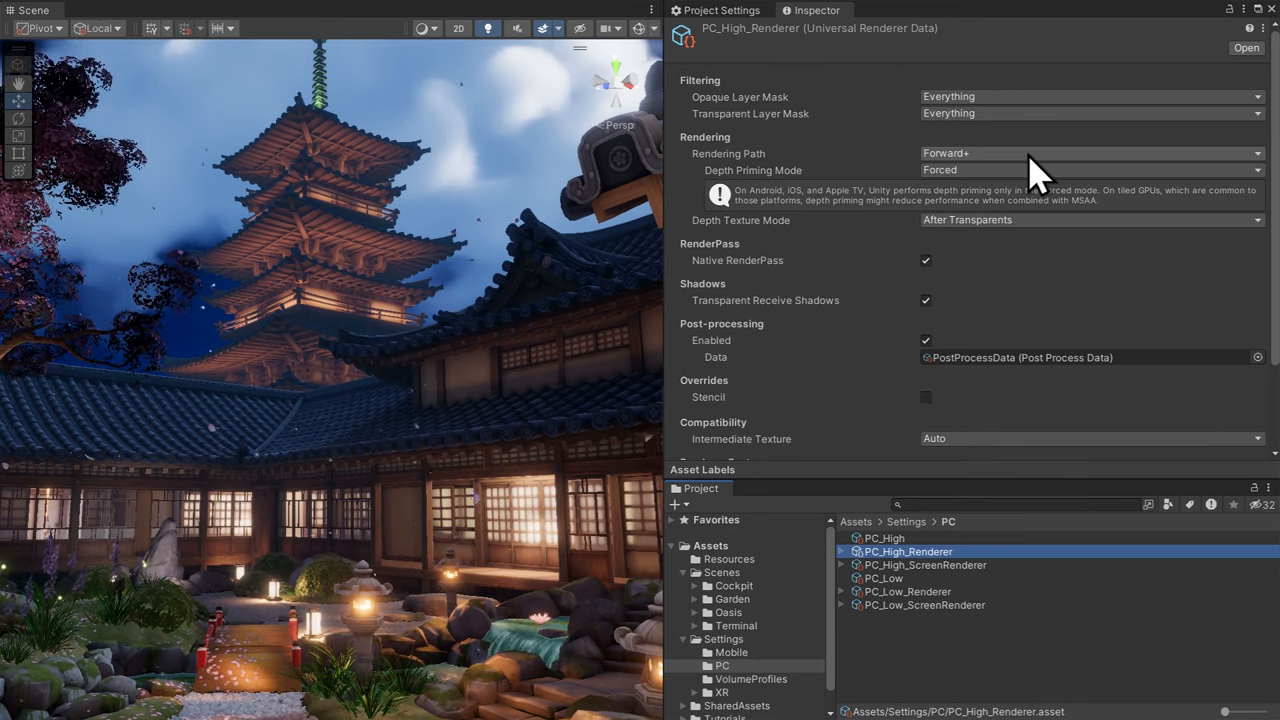
{"action": "mouse_move", "coordinate": [1030, 590]}
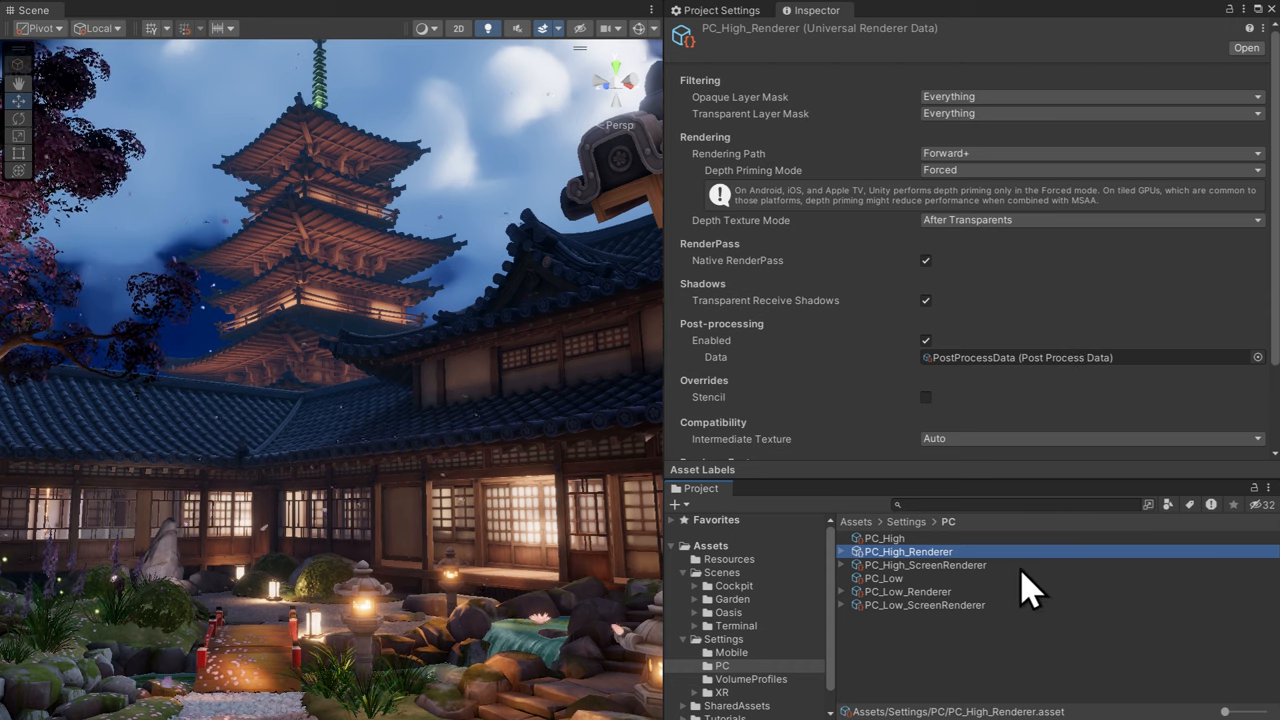
{"action": "left_click", "coordinate": [907, 591]}
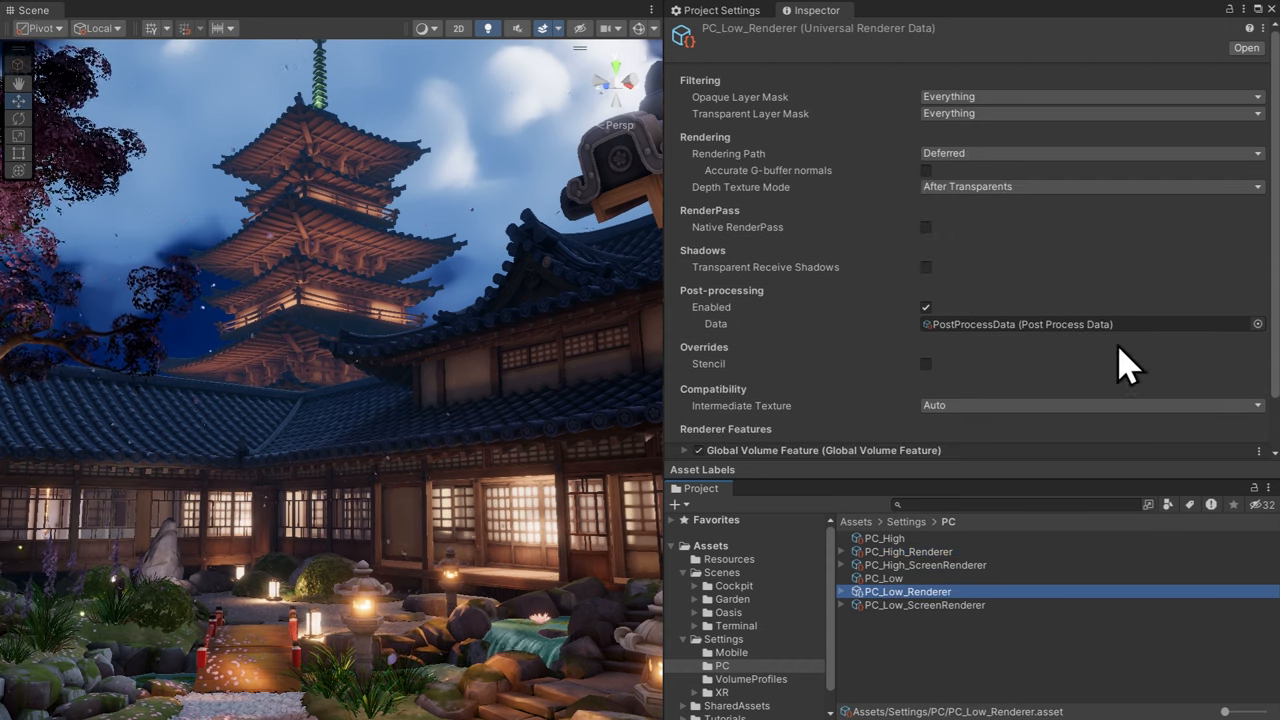
{"action": "mouse_move", "coordinate": [1085, 175]}
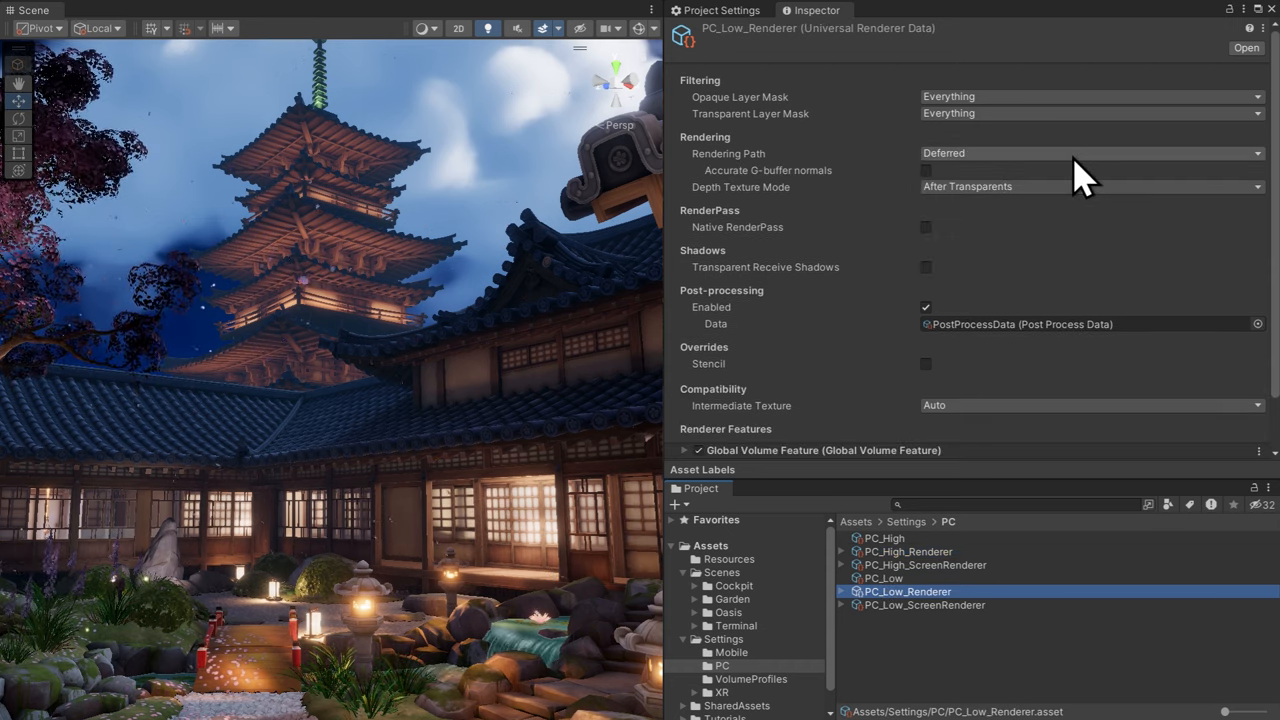
{"action": "left_click", "coordinate": [908, 551]}
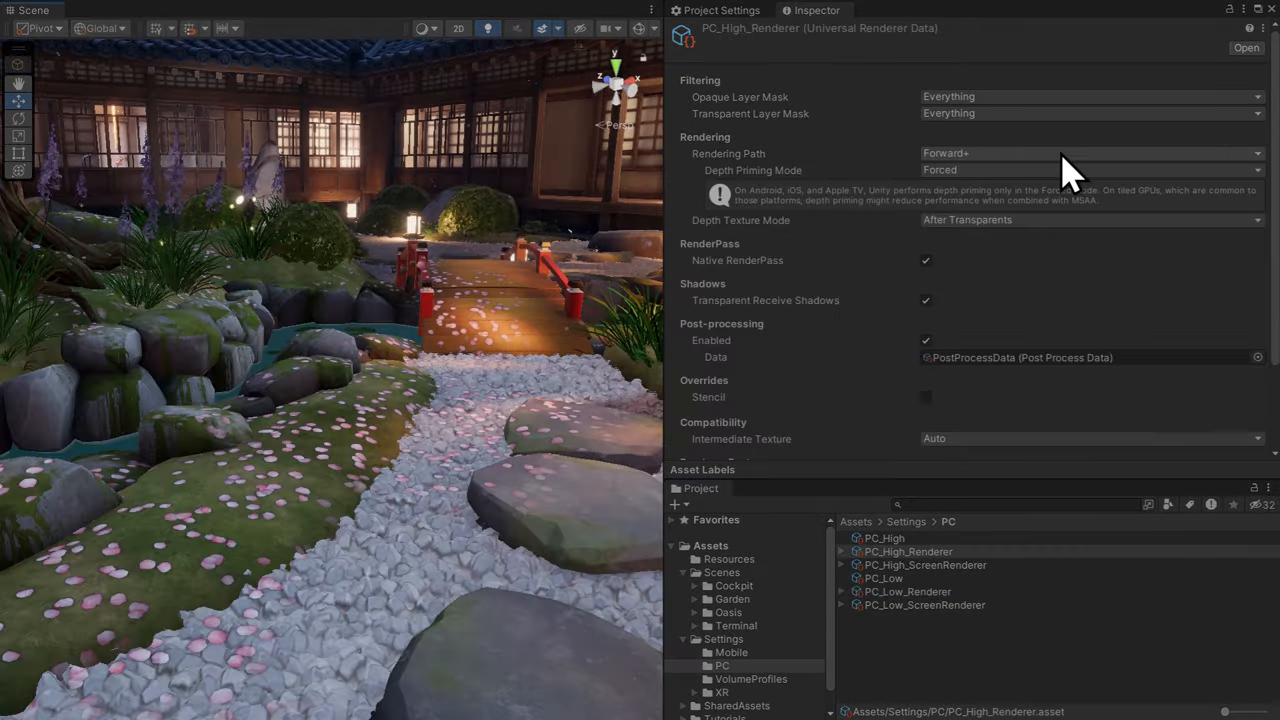
{"action": "scroll", "scroll_direction": "down", "scroll_amount": 3}
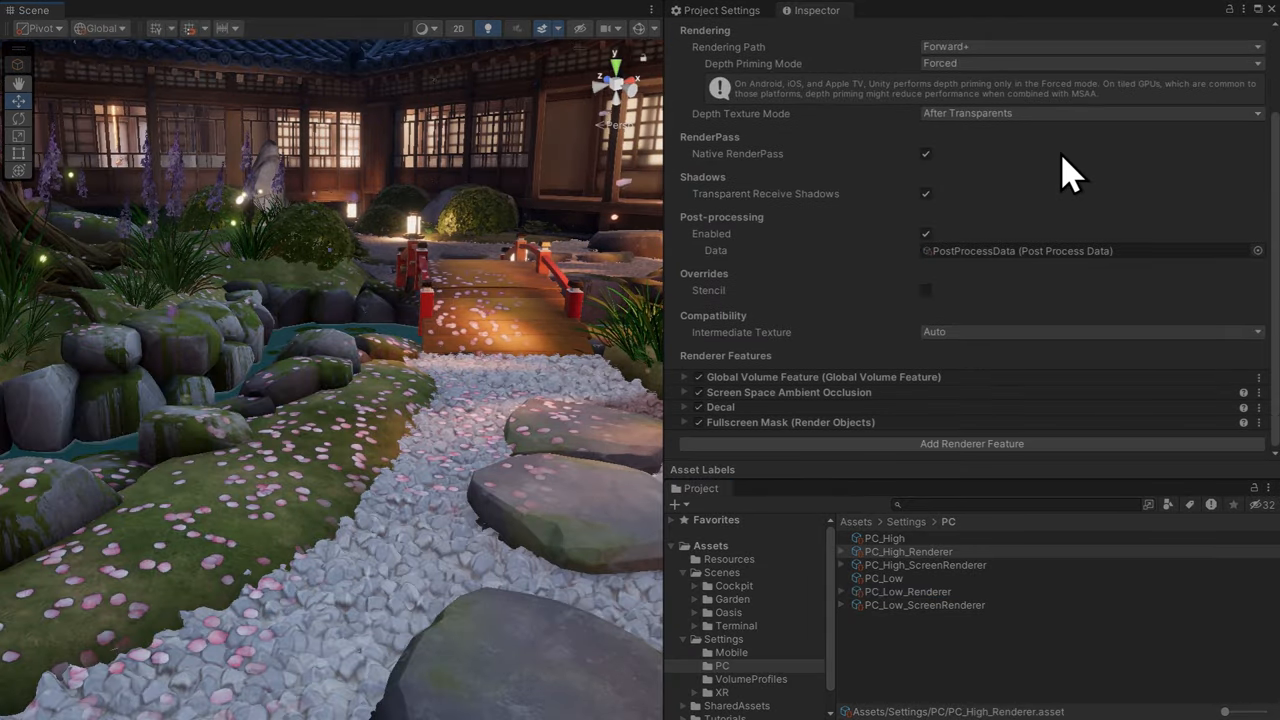
{"action": "mouse_move", "coordinate": [890, 405]}
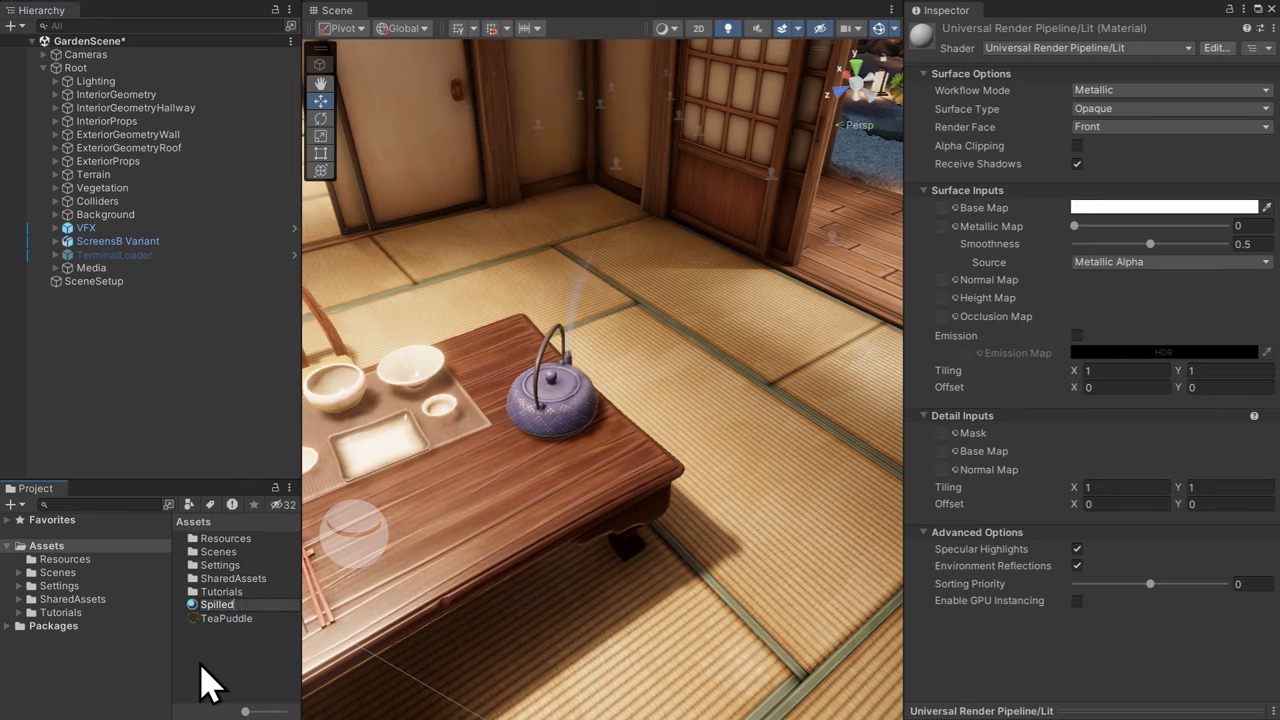
Switch the SpilledTea material to the Shader Graphs/Decal shader and position the puddle decal on the floor
{"action": "left_click", "coordinate": [1085, 48]}
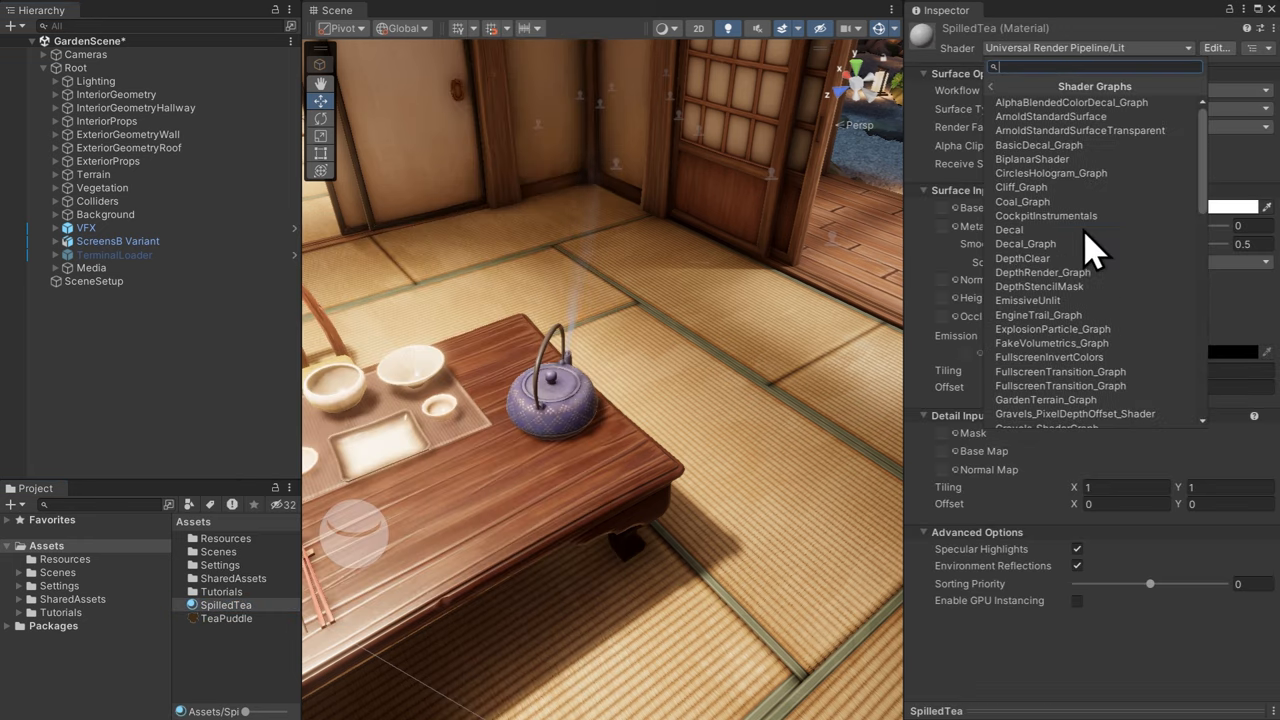
{"action": "left_click", "coordinate": [1009, 230]}
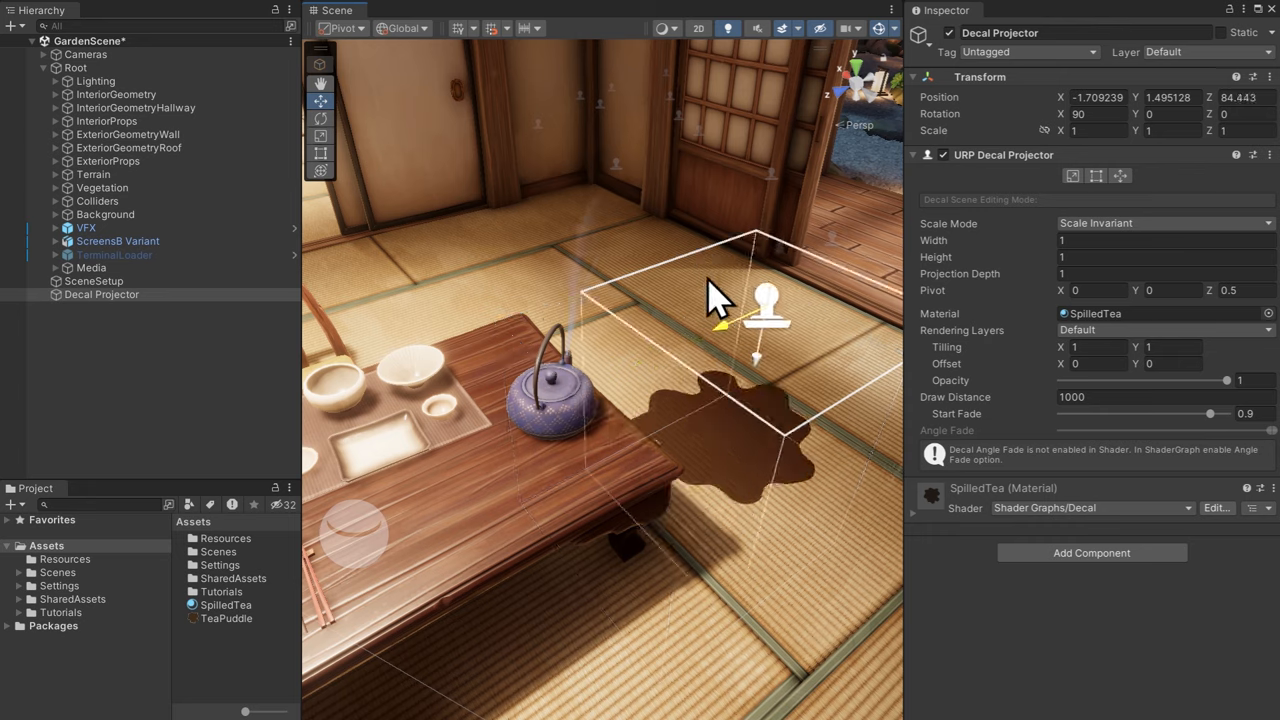
{"action": "left_click_drag", "start_coordinate": [1226, 380], "coordinate": [1131, 380]}
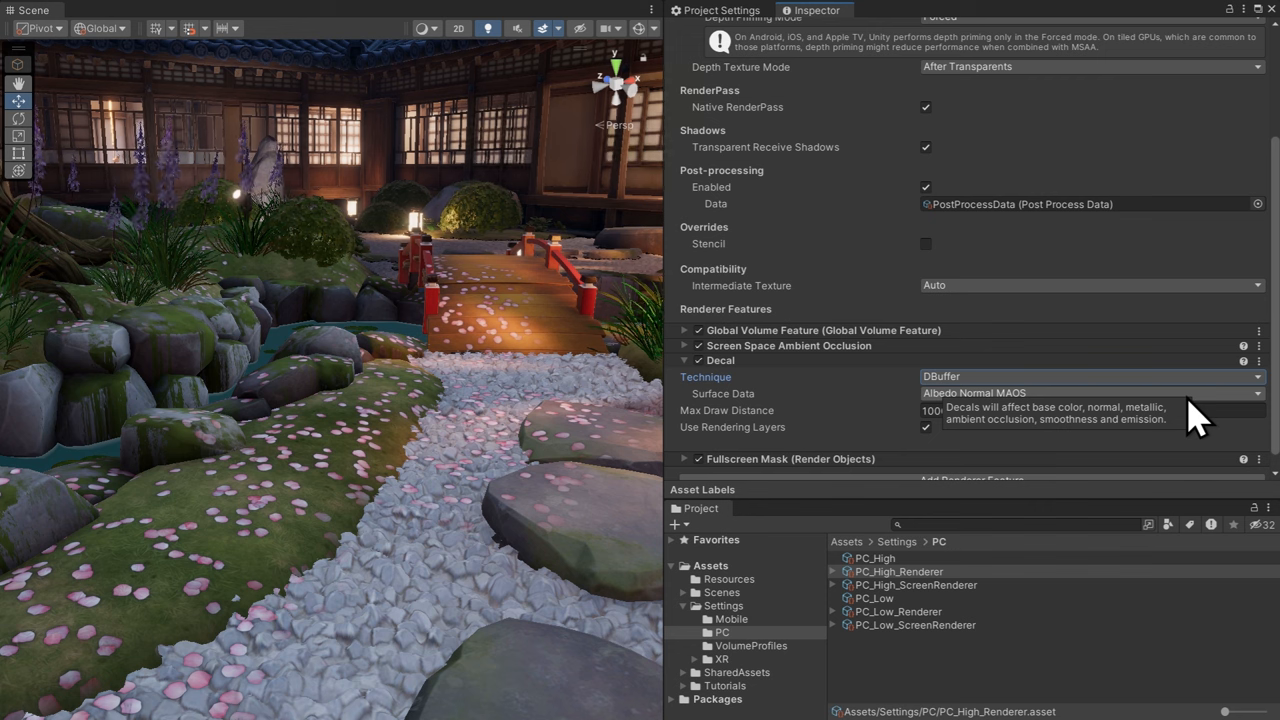
Set PC_High_Renderer's Decal technique to Screen Space, then to Automatic
{"action": "left_click", "coordinate": [1090, 376]}
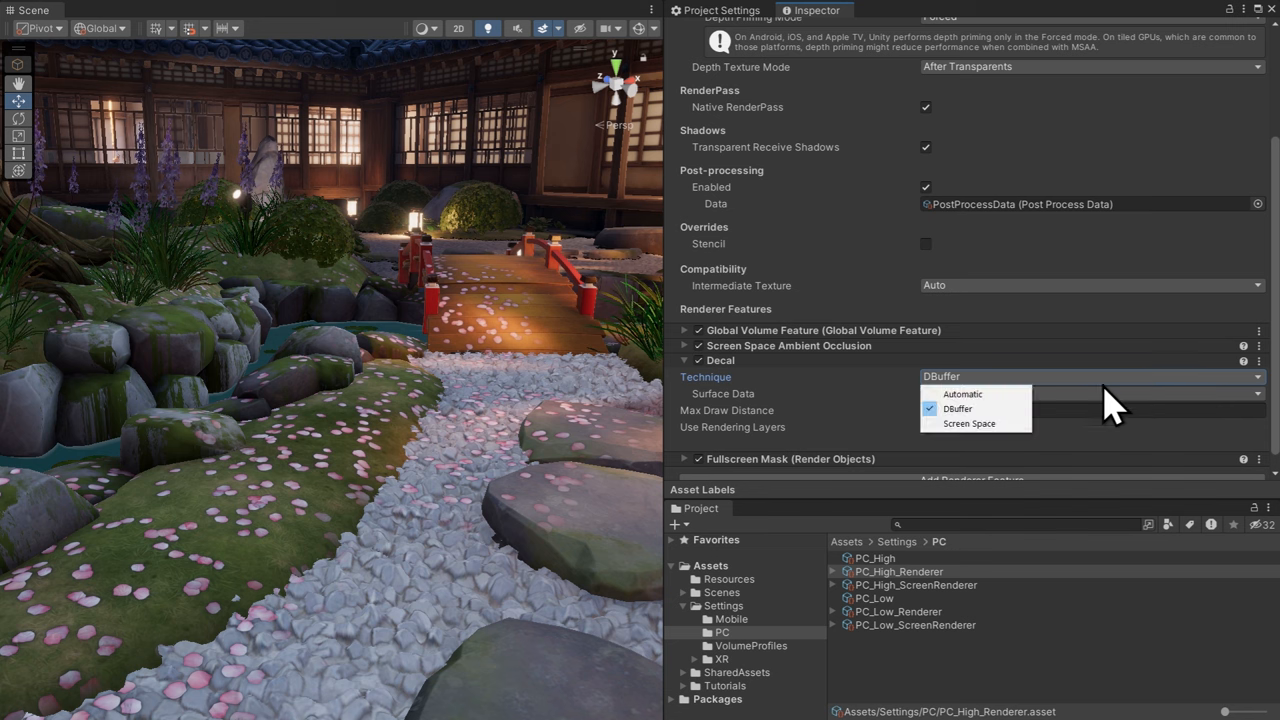
{"action": "left_click", "coordinate": [969, 423]}
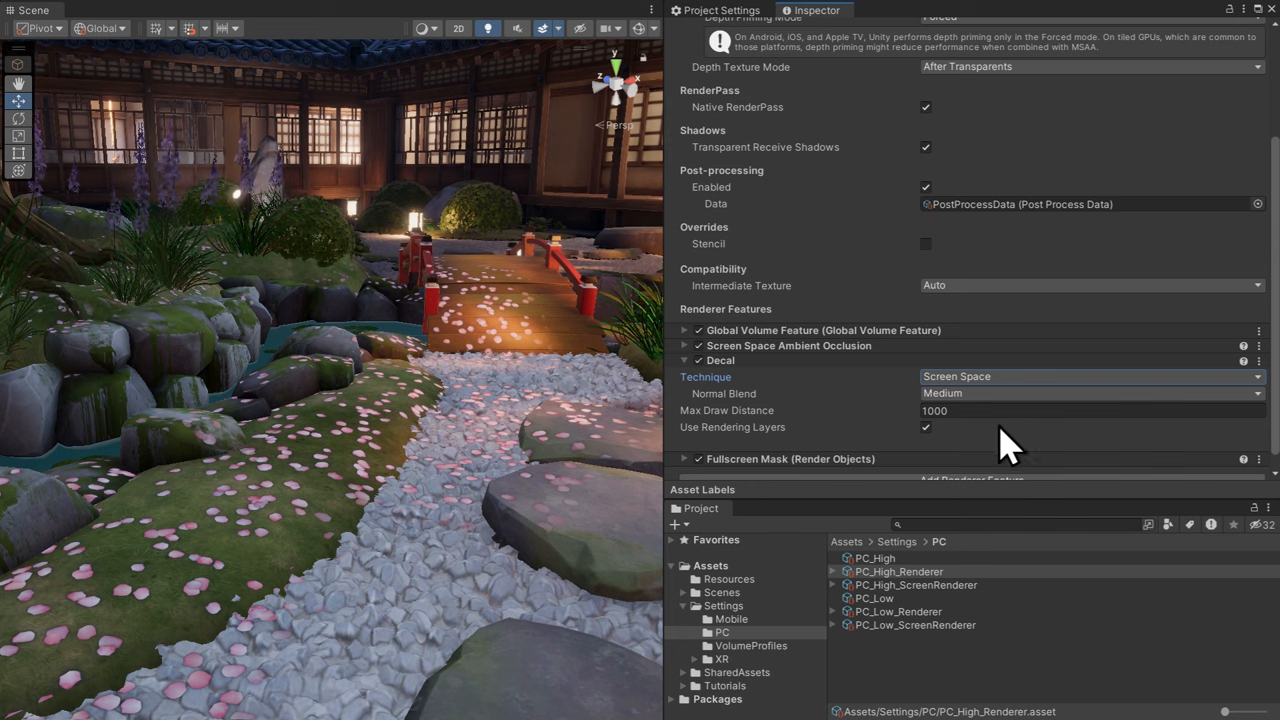
{"action": "left_click", "coordinate": [1090, 376]}
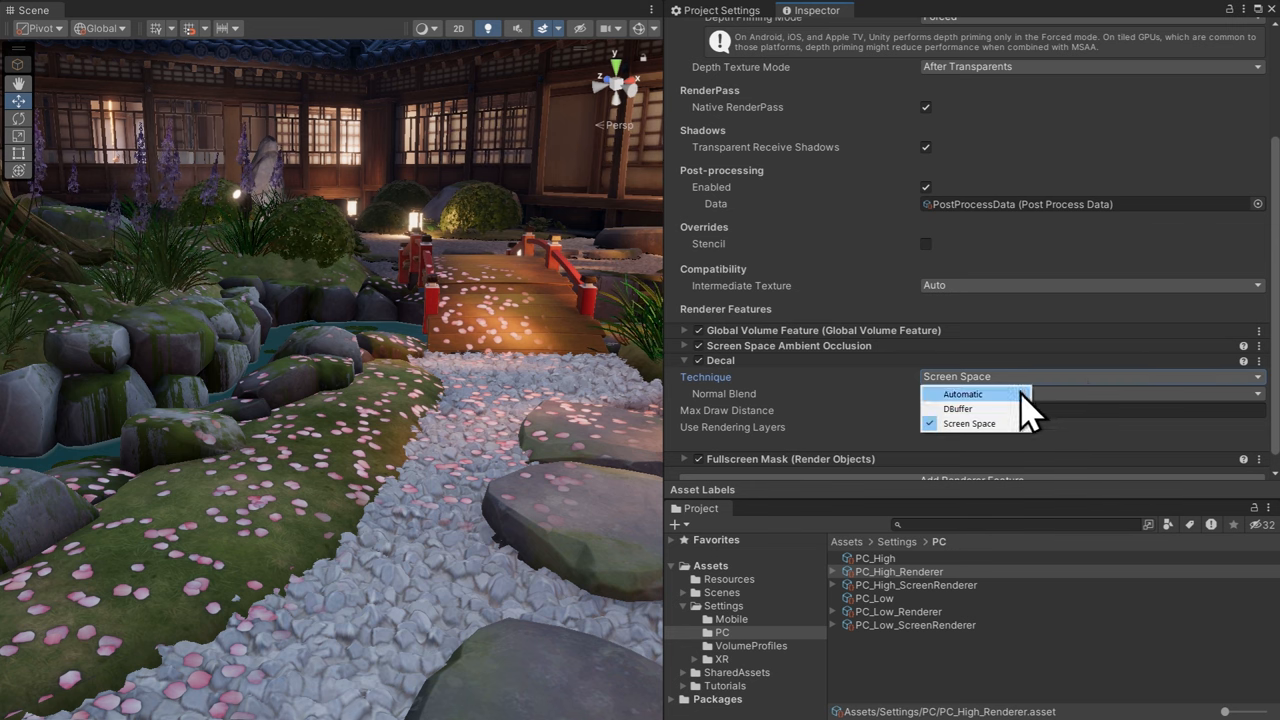
{"action": "left_click", "coordinate": [961, 393]}
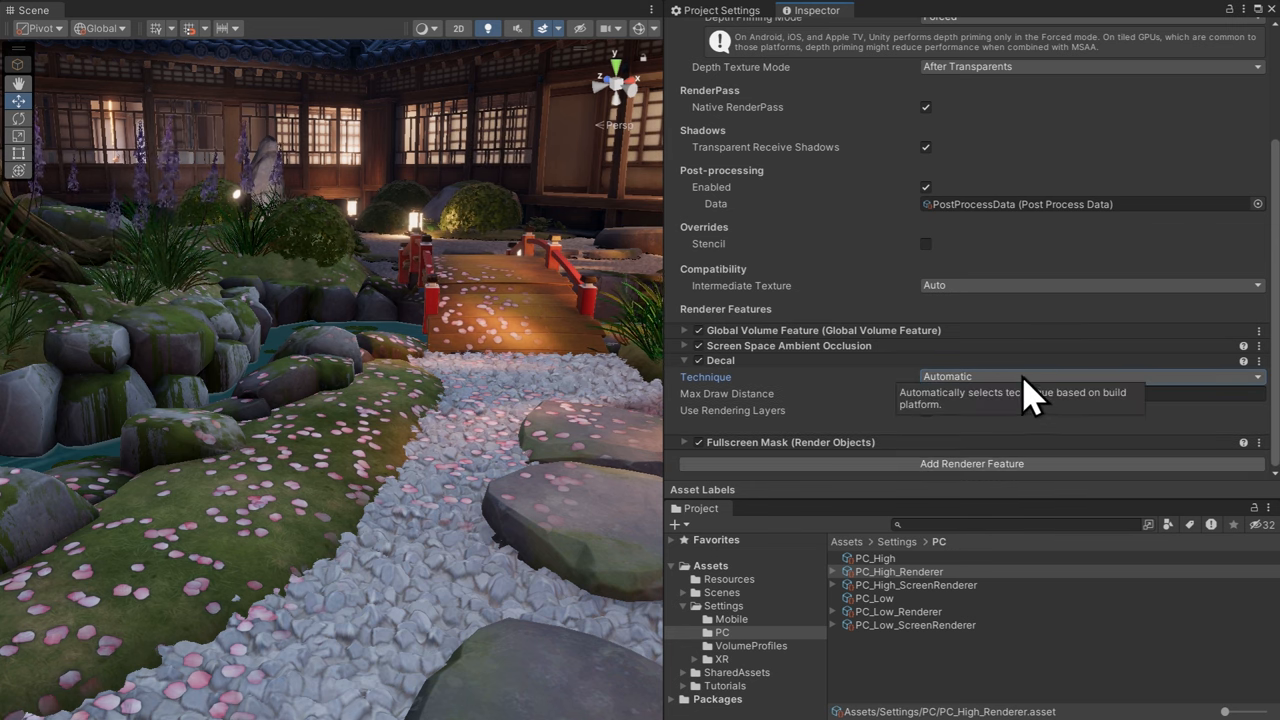
{"action": "mouse_move", "coordinate": [1140, 400]}
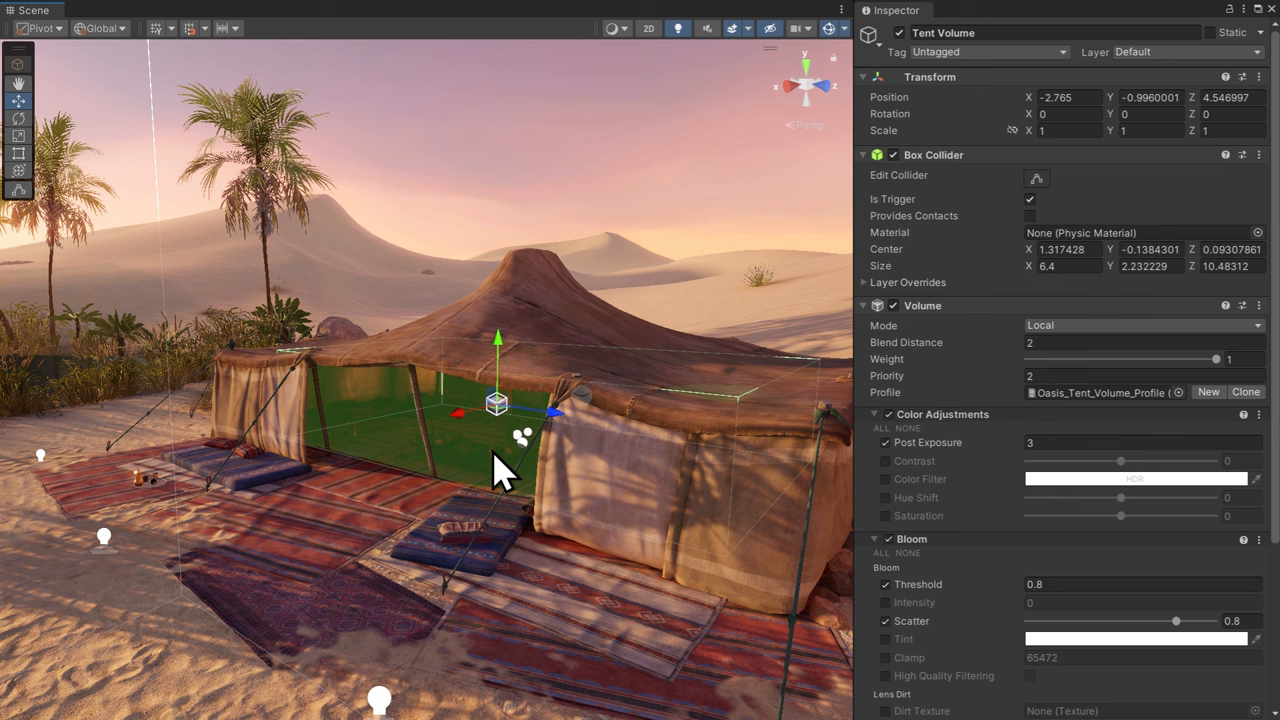
{"action": "mouse_move", "coordinate": [635, 485]}
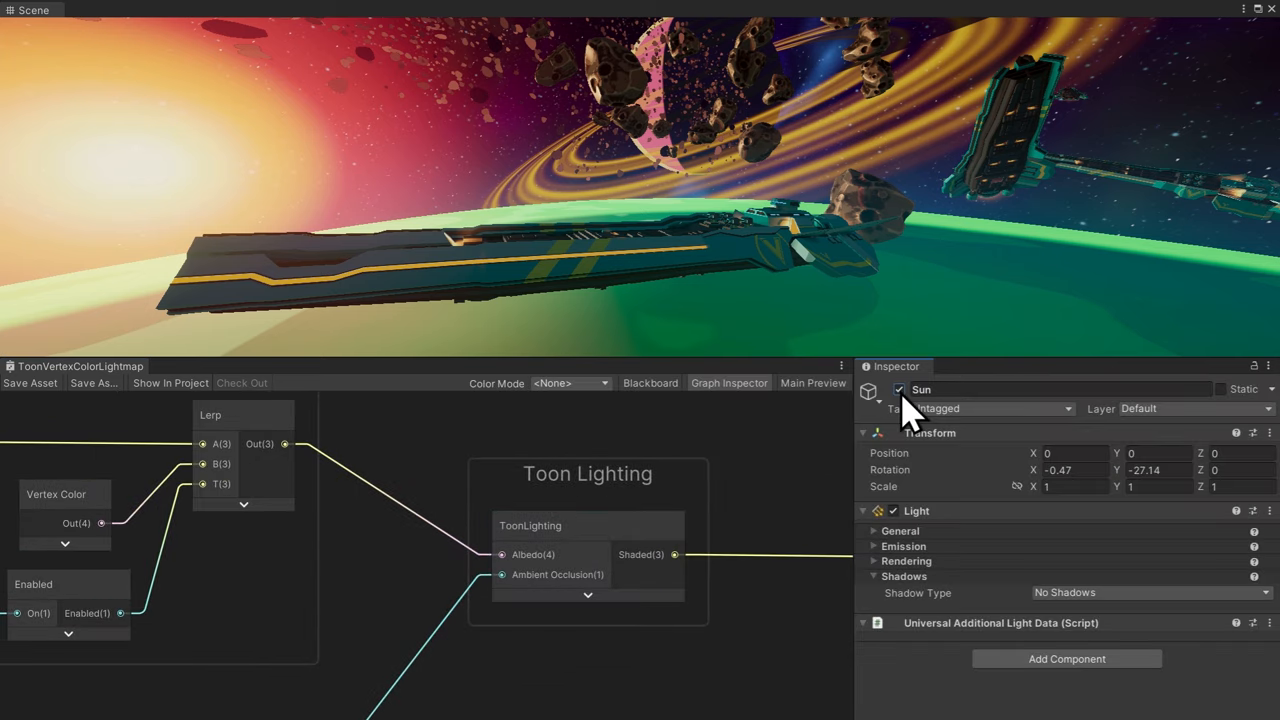
Toggle the Cockpit scene's Sun light off and back on to compare the lighting
{"action": "left_click", "coordinate": [898, 389]}
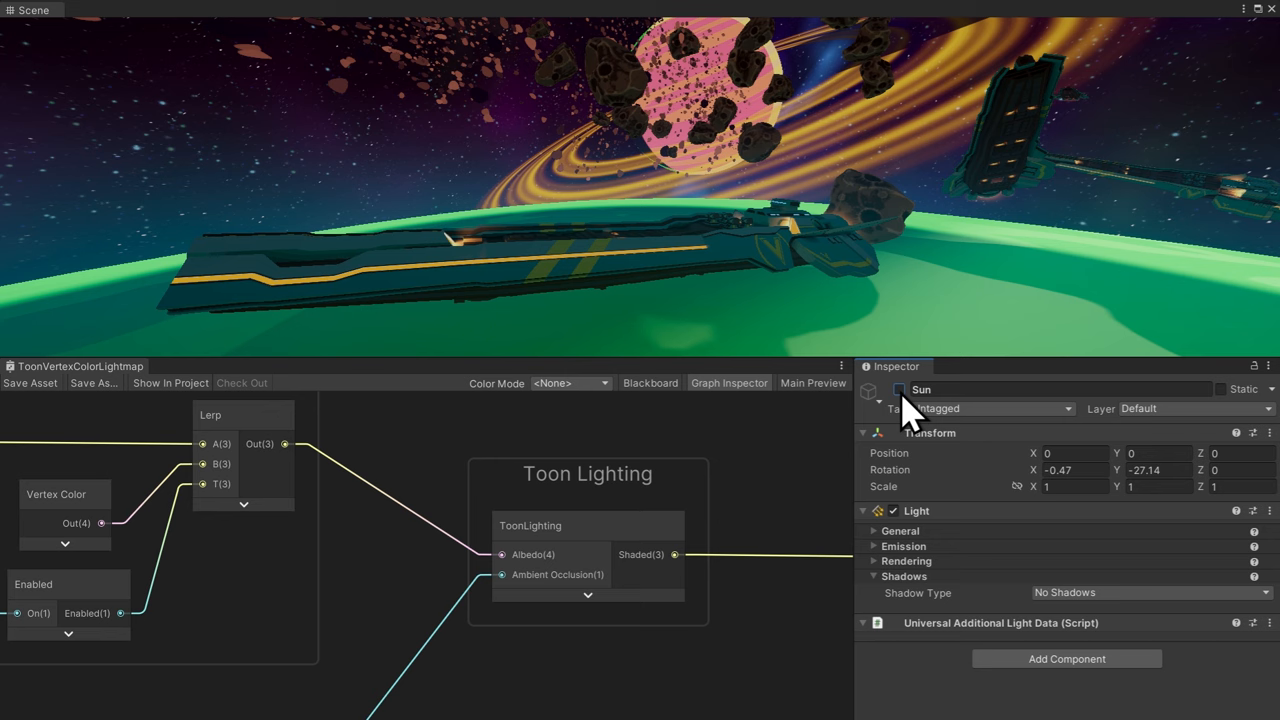
{"action": "left_click", "coordinate": [898, 389]}
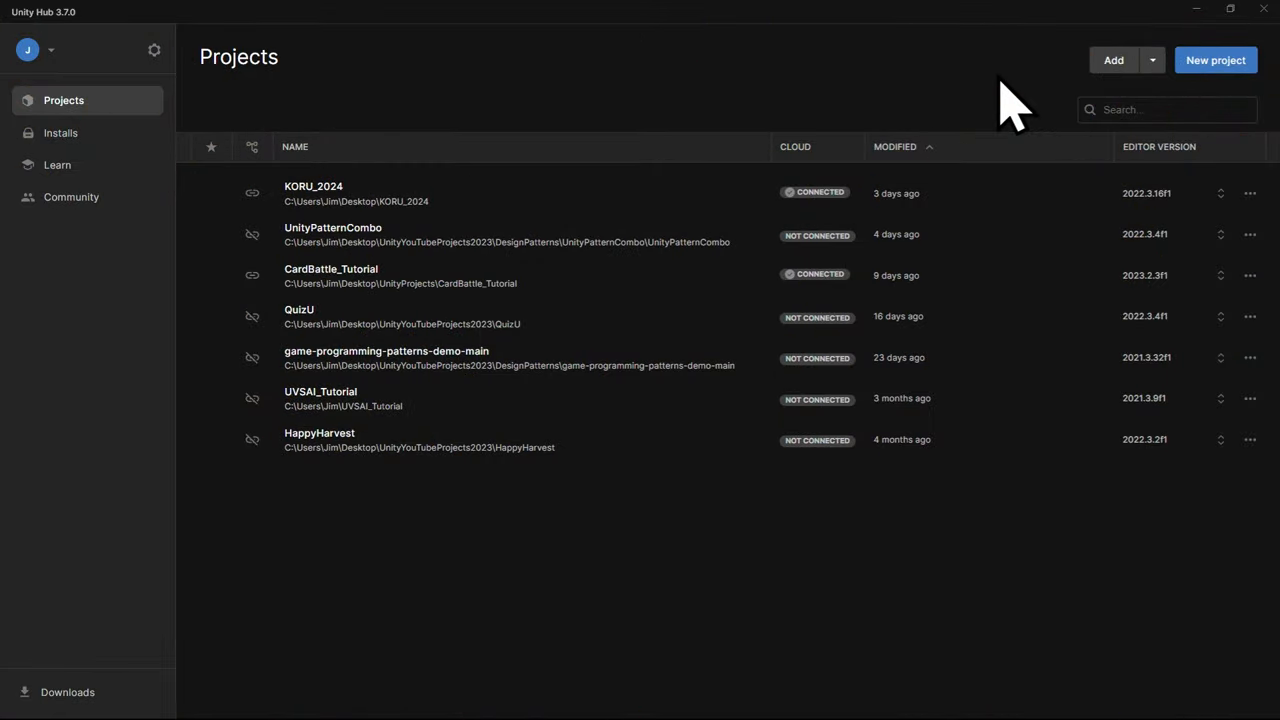
{"action": "mouse_move", "coordinate": [1216, 60]}
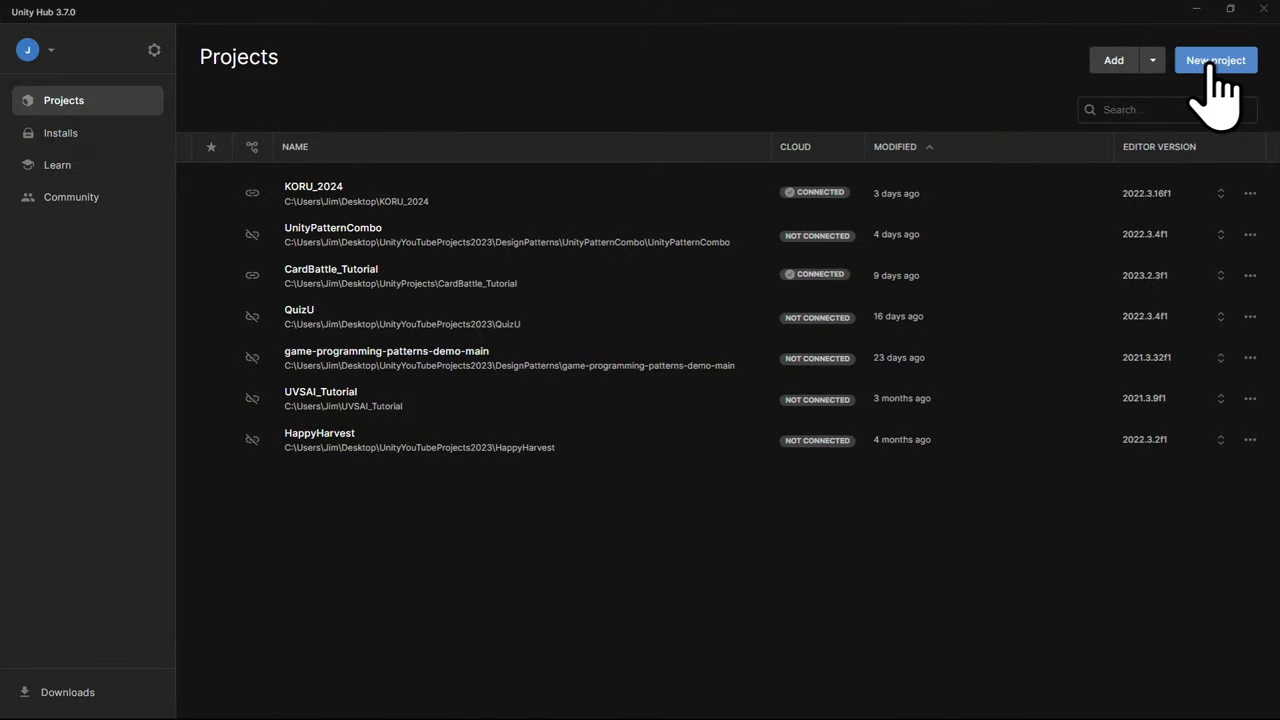
Start a new project and download the 3D Sample Scenes (URP) template for it
{"action": "left_click", "coordinate": [1216, 60]}
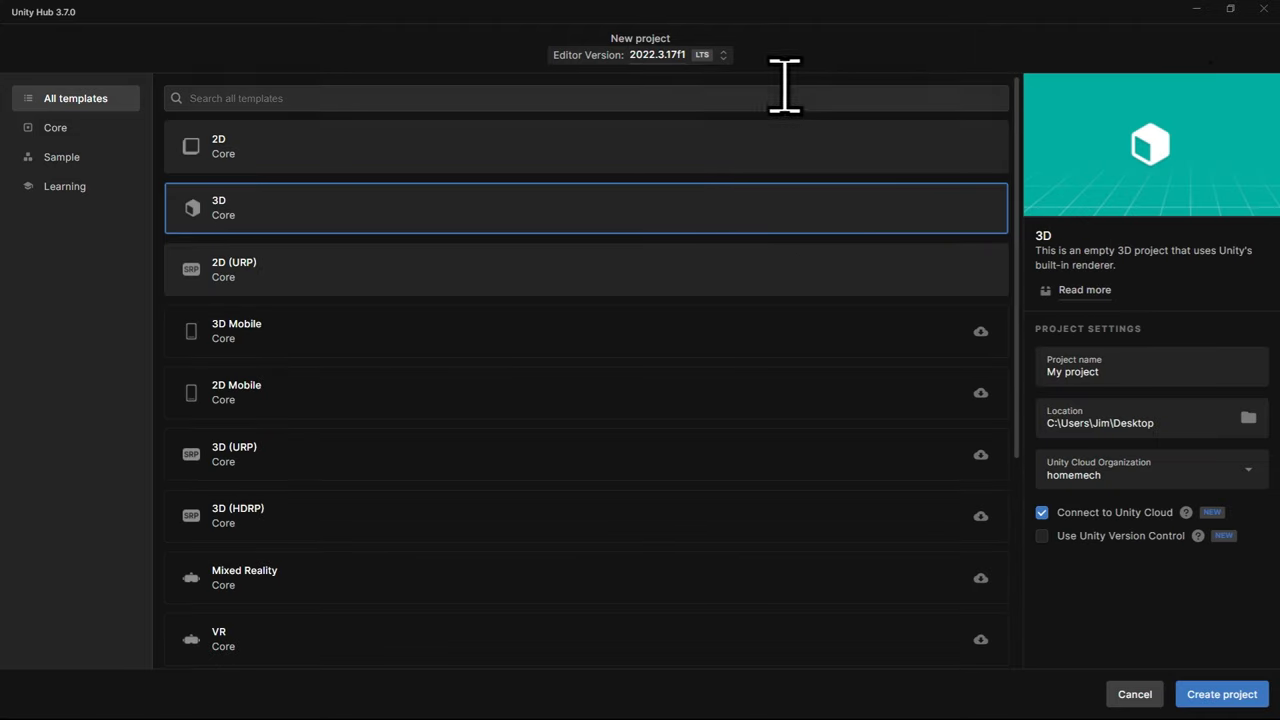
{"action": "mouse_move", "coordinate": [660, 110]}
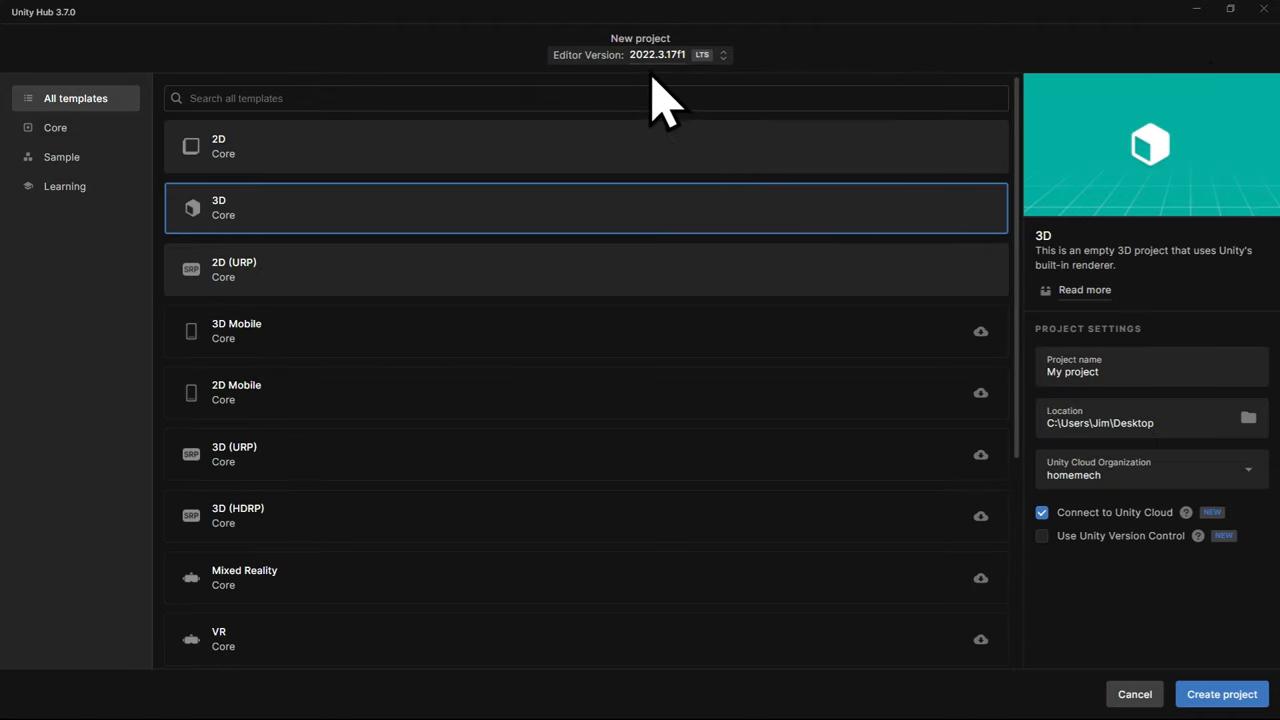
{"action": "mouse_move", "coordinate": [435, 160]}
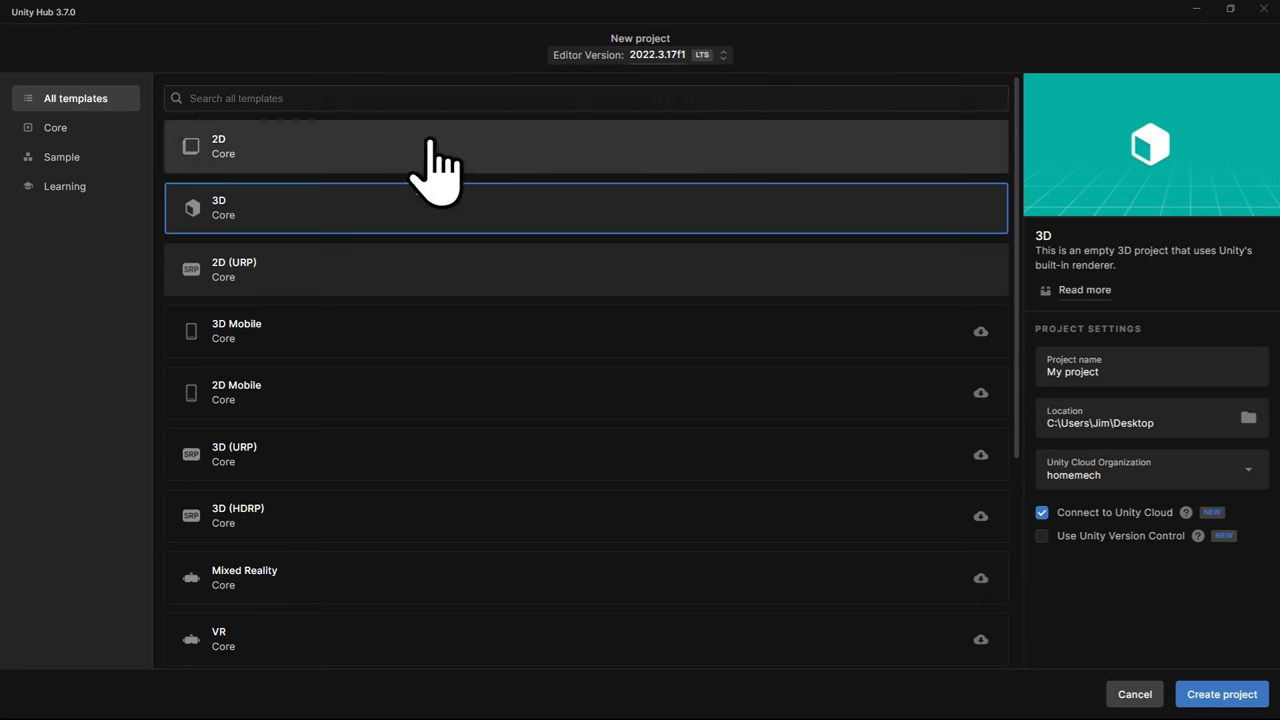
{"action": "mouse_move", "coordinate": [1010, 210]}
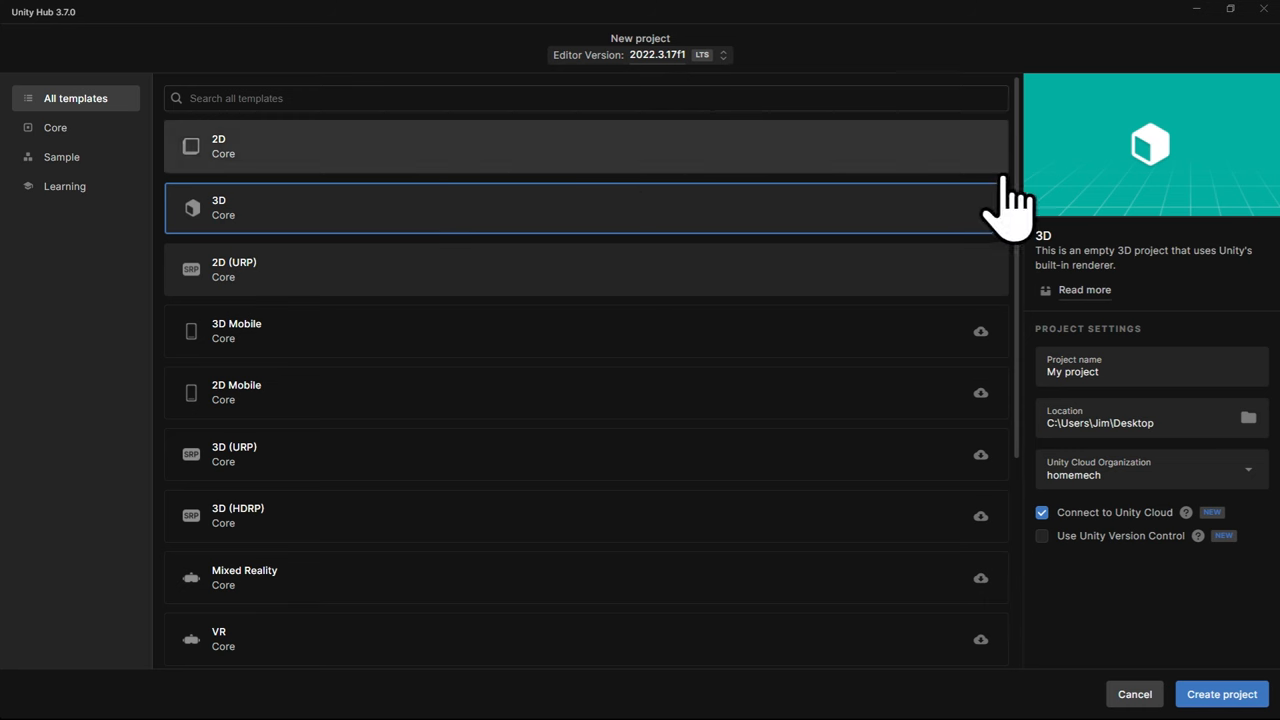
{"action": "scroll", "scroll_direction": "down", "scroll_amount": 3}
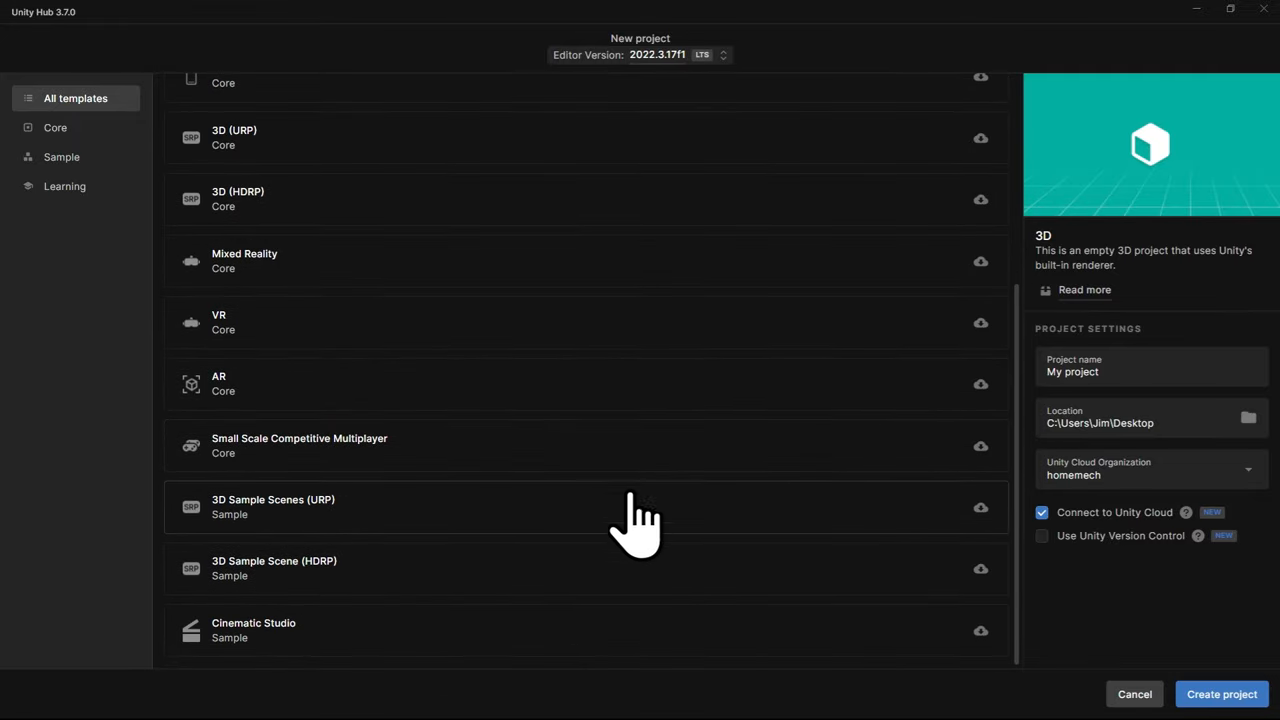
{"action": "left_click", "coordinate": [587, 506]}
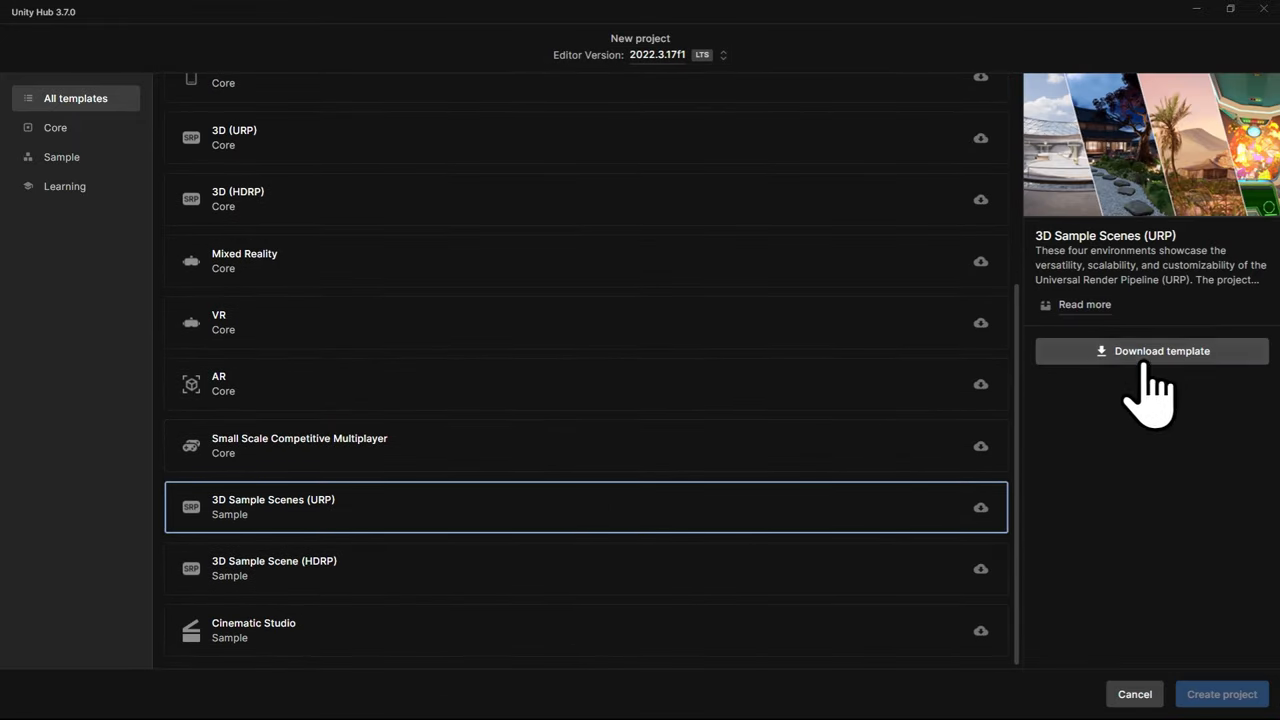
{"action": "left_click", "coordinate": [1151, 350]}
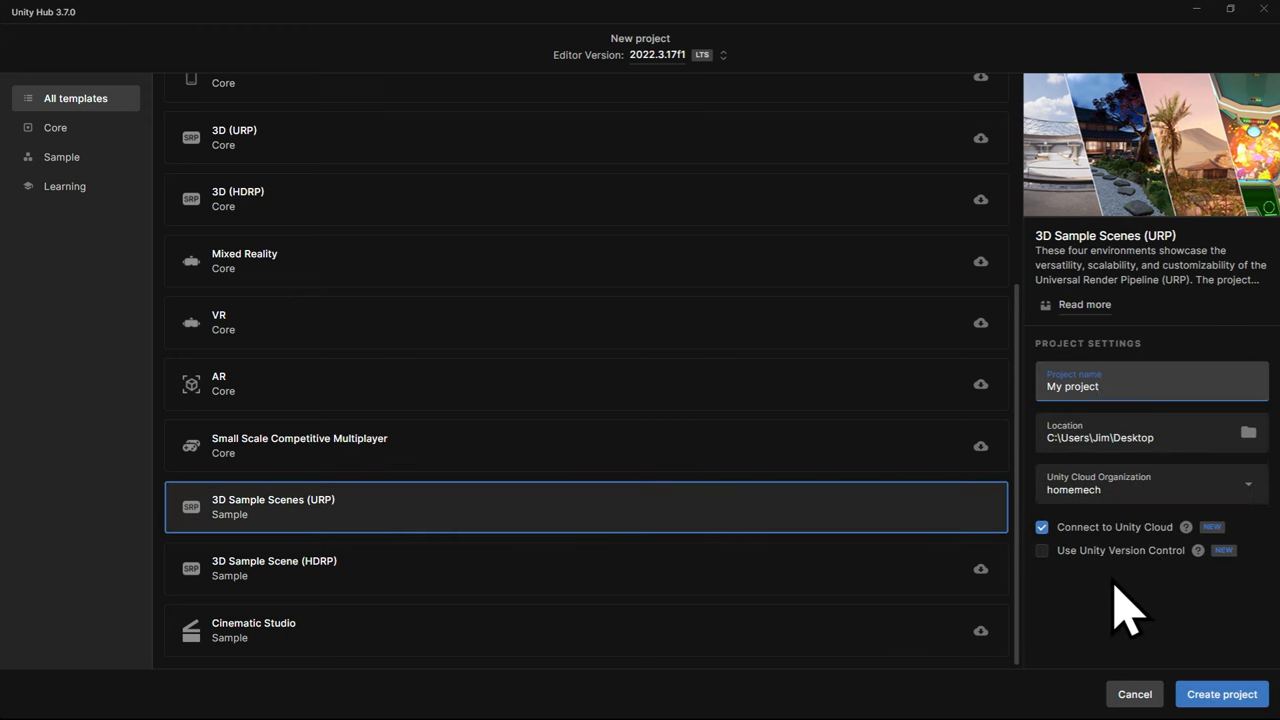
Name the project ExploringSampleScenes, disable Connect to Unity Cloud, and create it
{"action": "type", "text": "ExploringSampleScenes"}
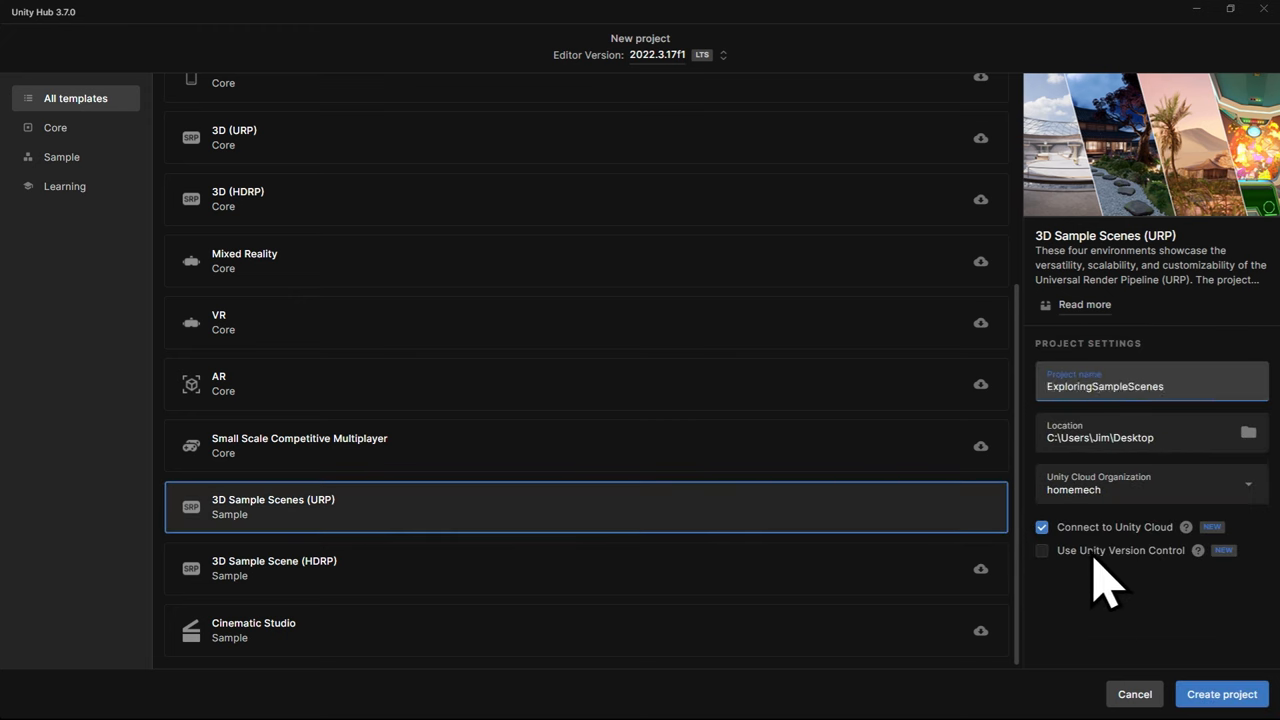
{"action": "left_click", "coordinate": [1042, 527]}
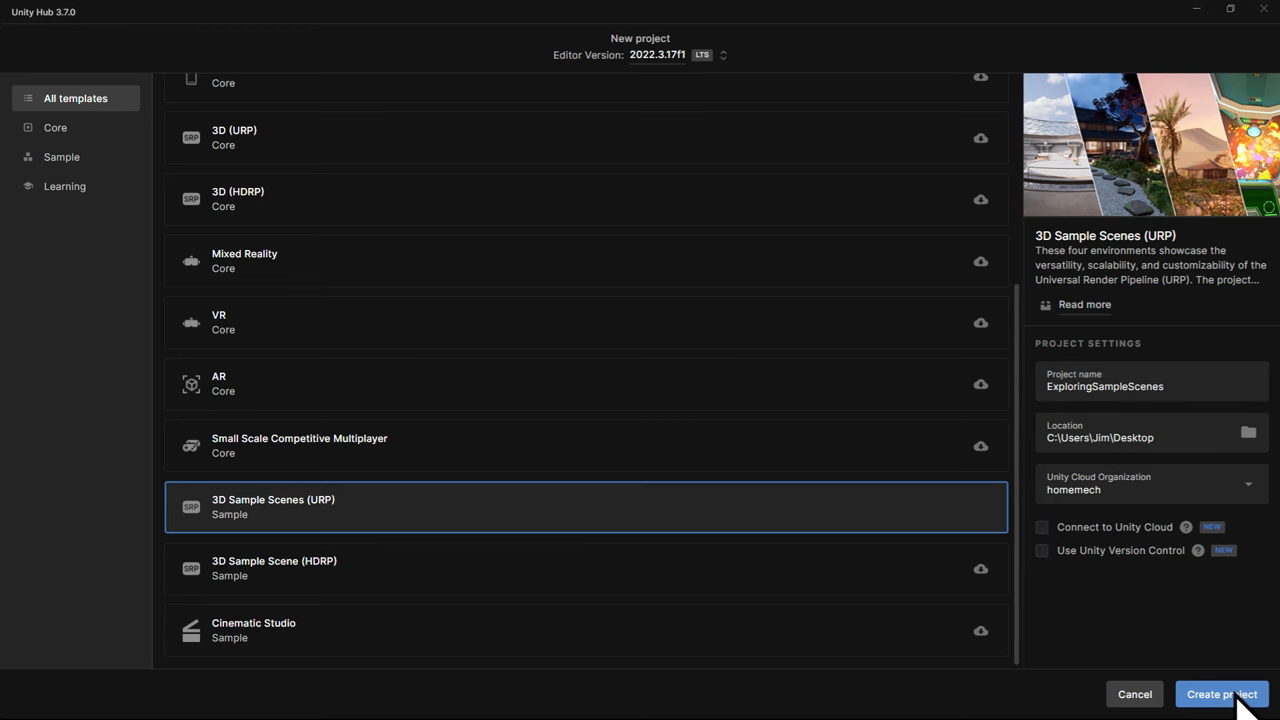
{"action": "left_click", "coordinate": [1221, 694]}
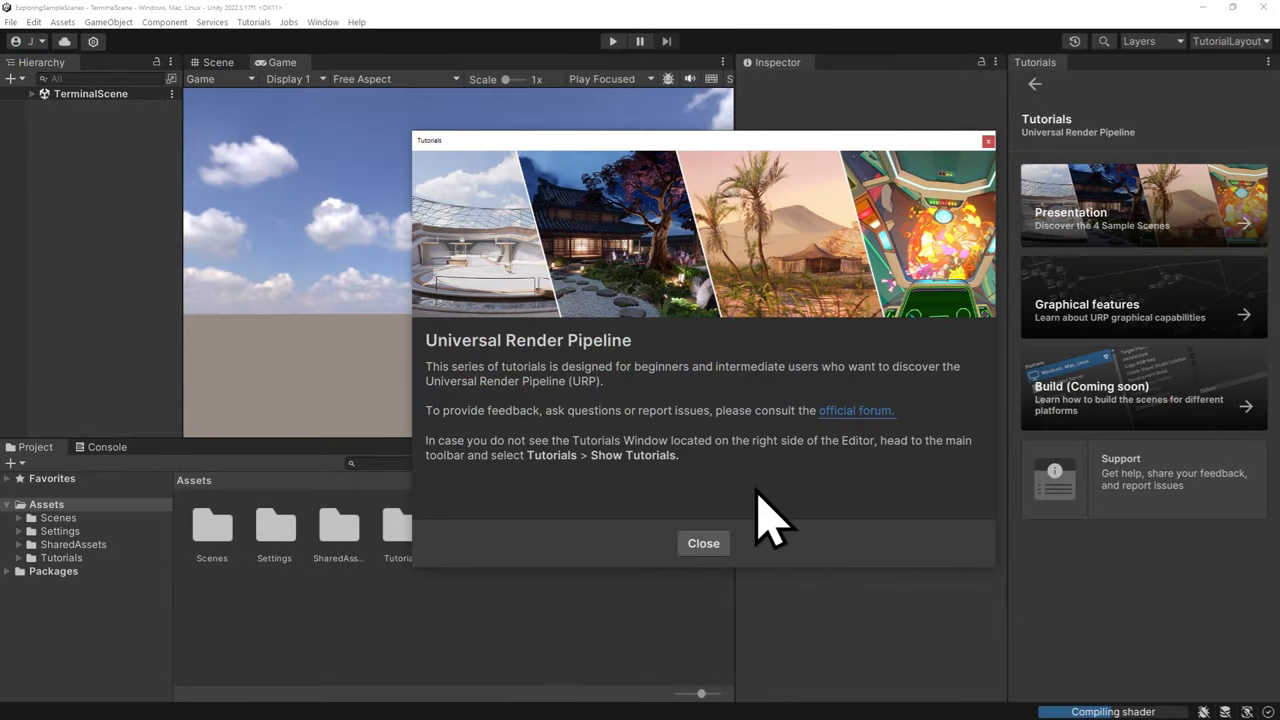
Close the tutorials welcome, go to Presentation, and start the Garden tutorial to load its scene
{"action": "left_click", "coordinate": [703, 543]}
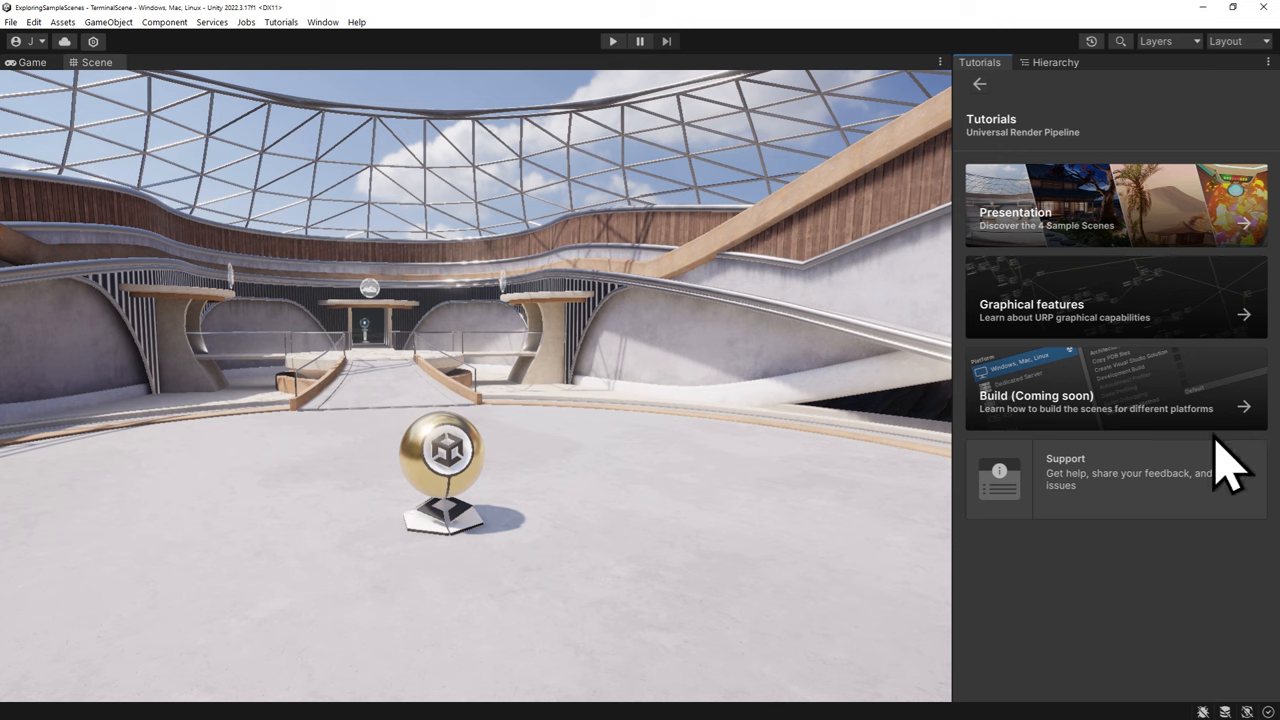
{"action": "left_click", "coordinate": [1115, 205]}
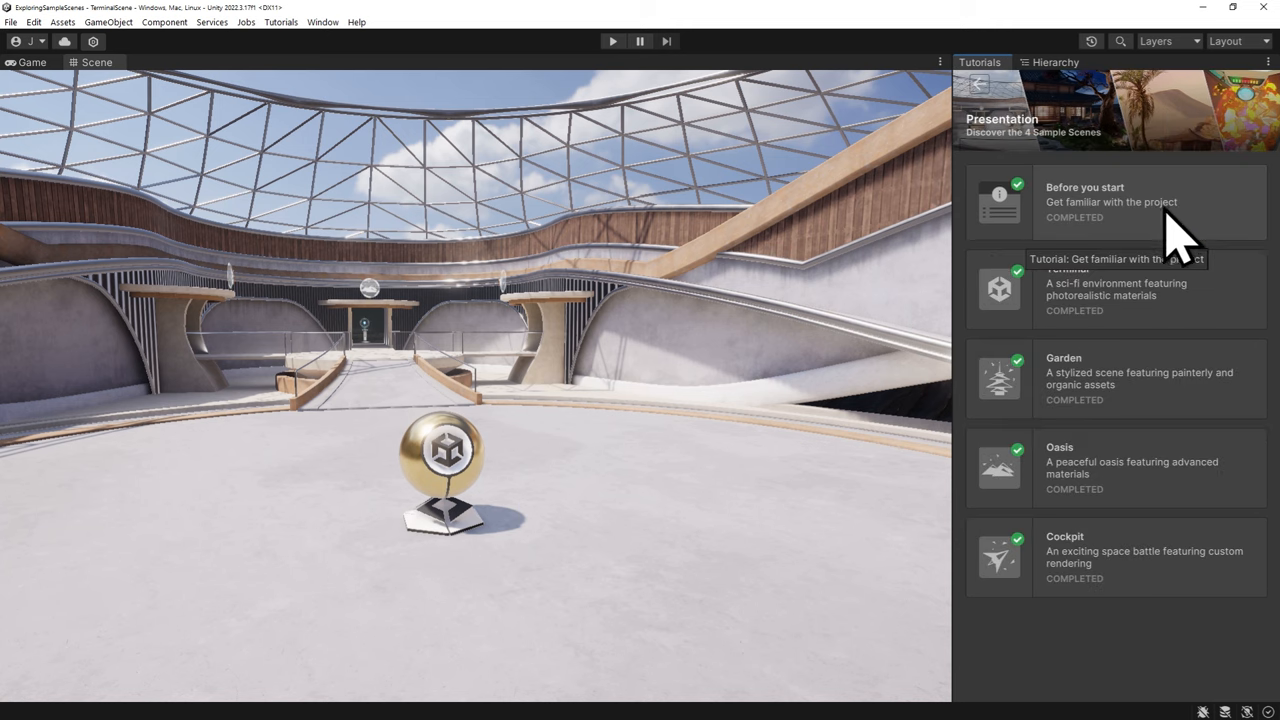
{"action": "mouse_move", "coordinate": [1110, 400]}
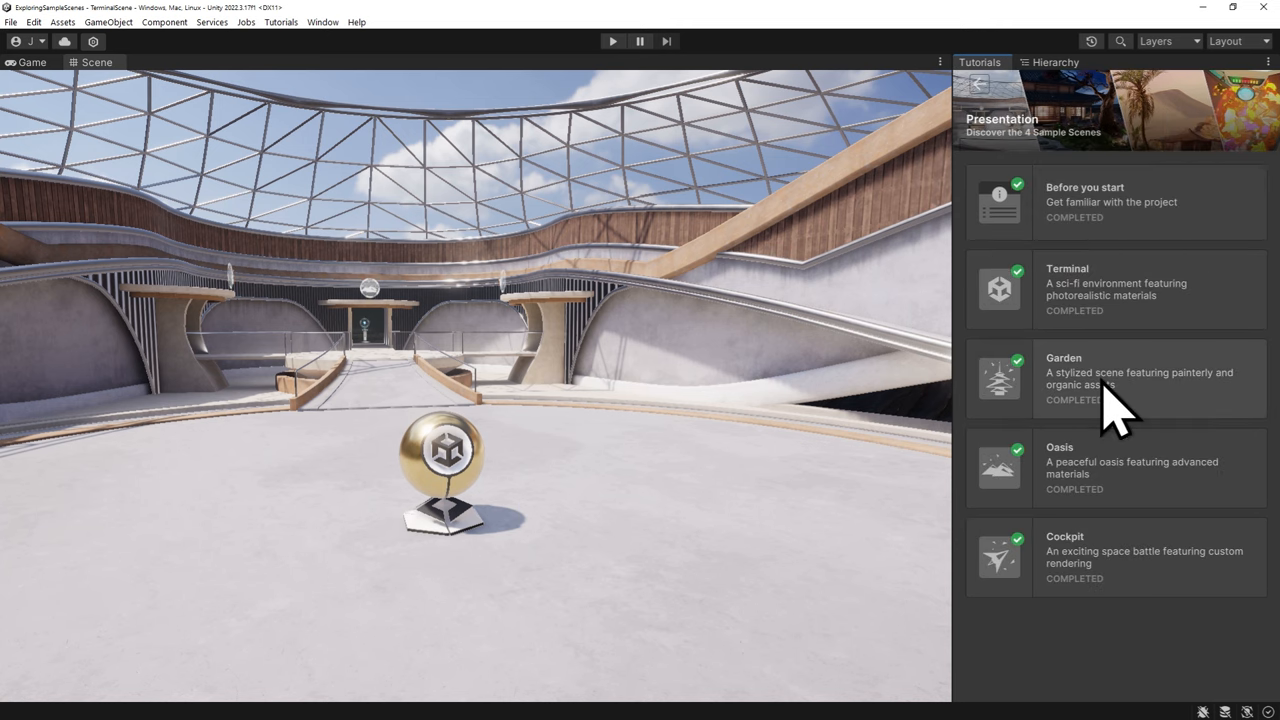
{"action": "left_click", "coordinate": [1115, 378]}
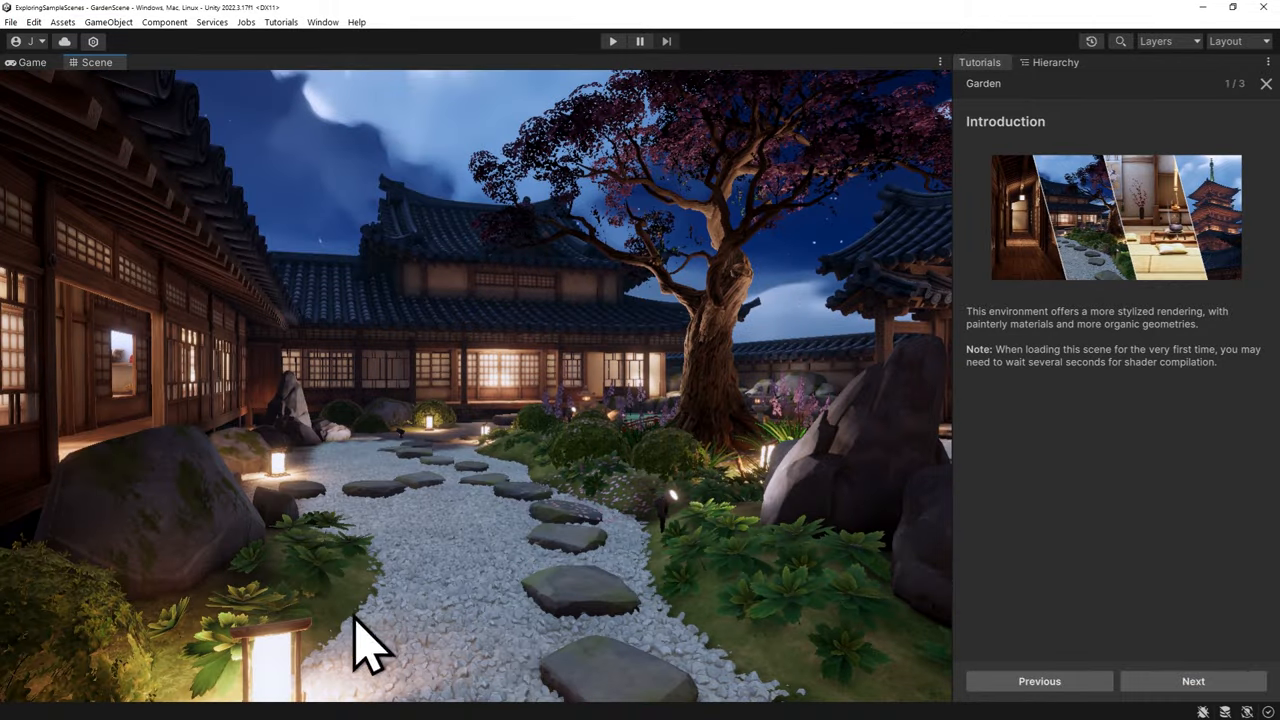